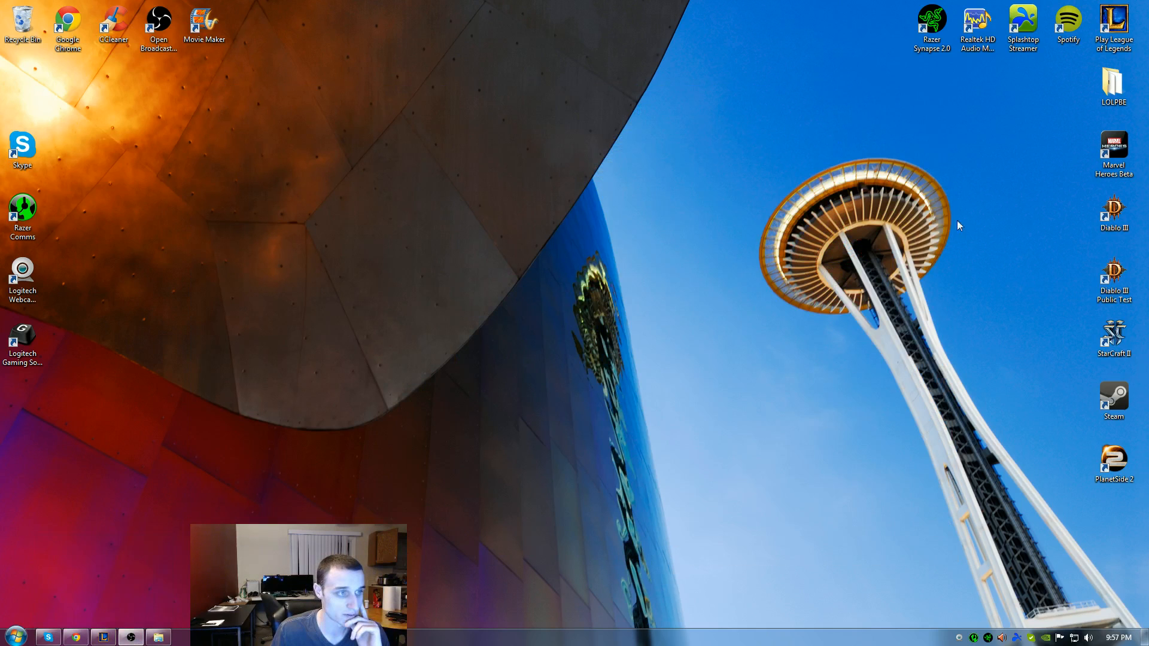
mouse_move(978, 326)
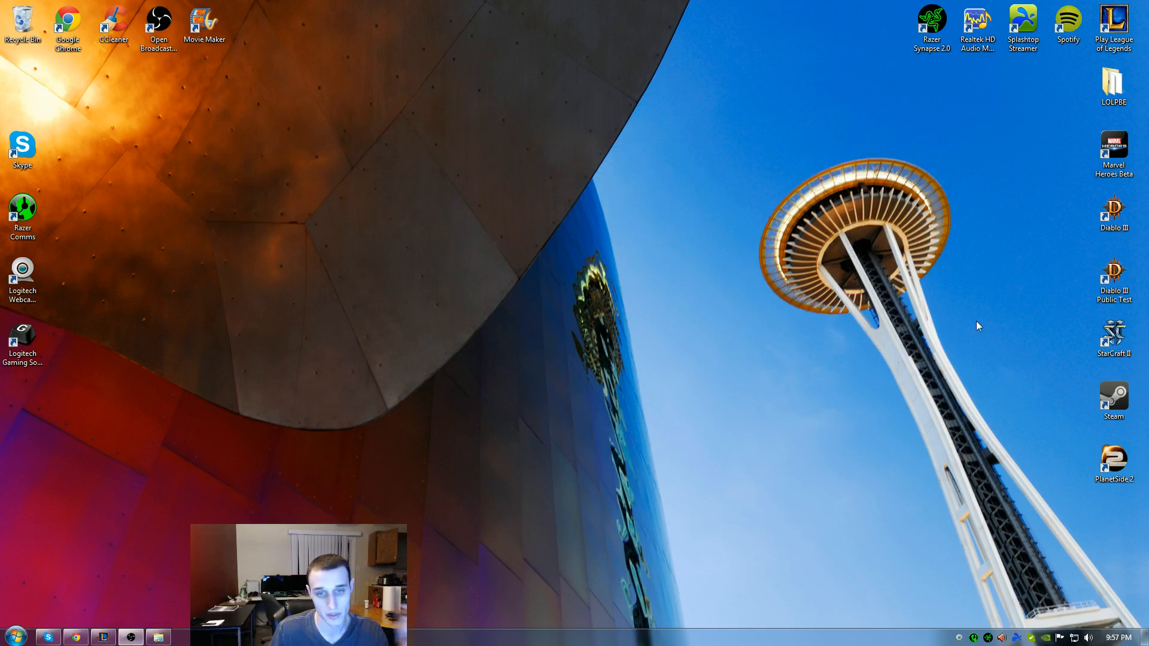
mouse_move(839, 322)
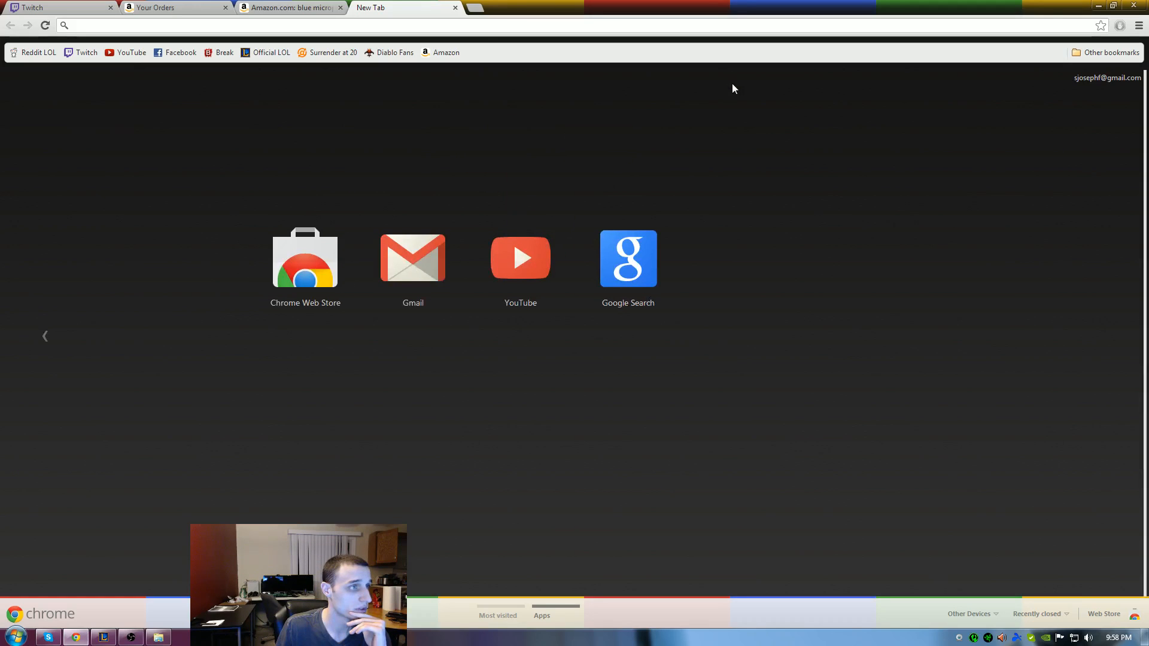
Step: Load razerzone.com by entering 'razer' in the address bar and choosing the suggestion
left_click(293, 25)
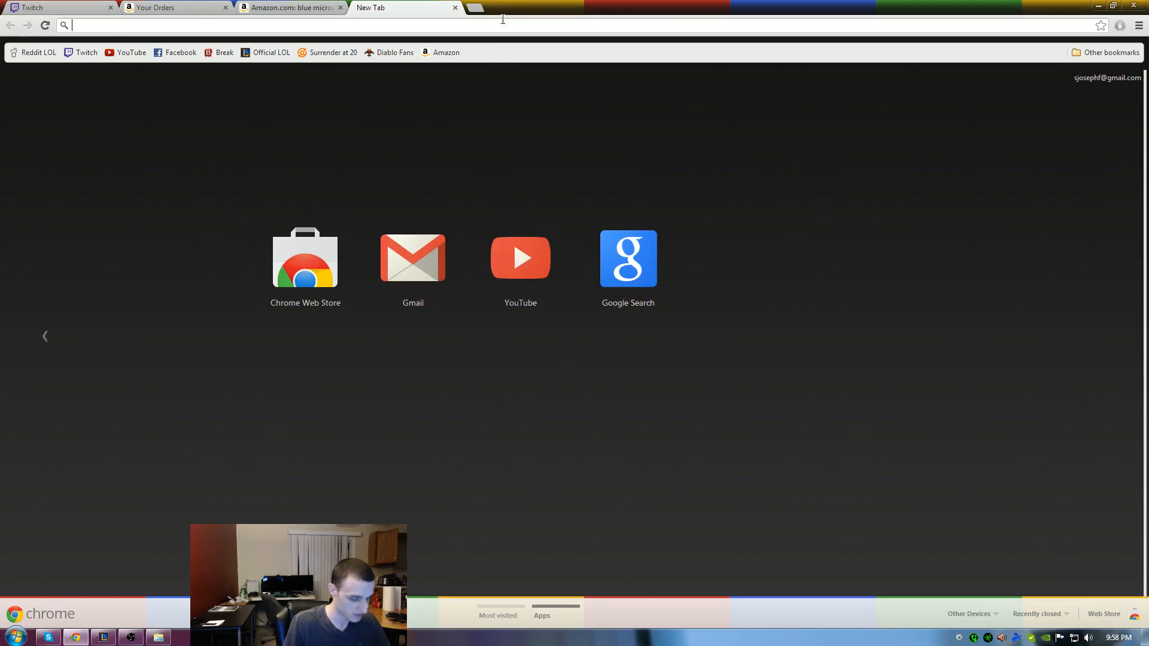
type("razer")
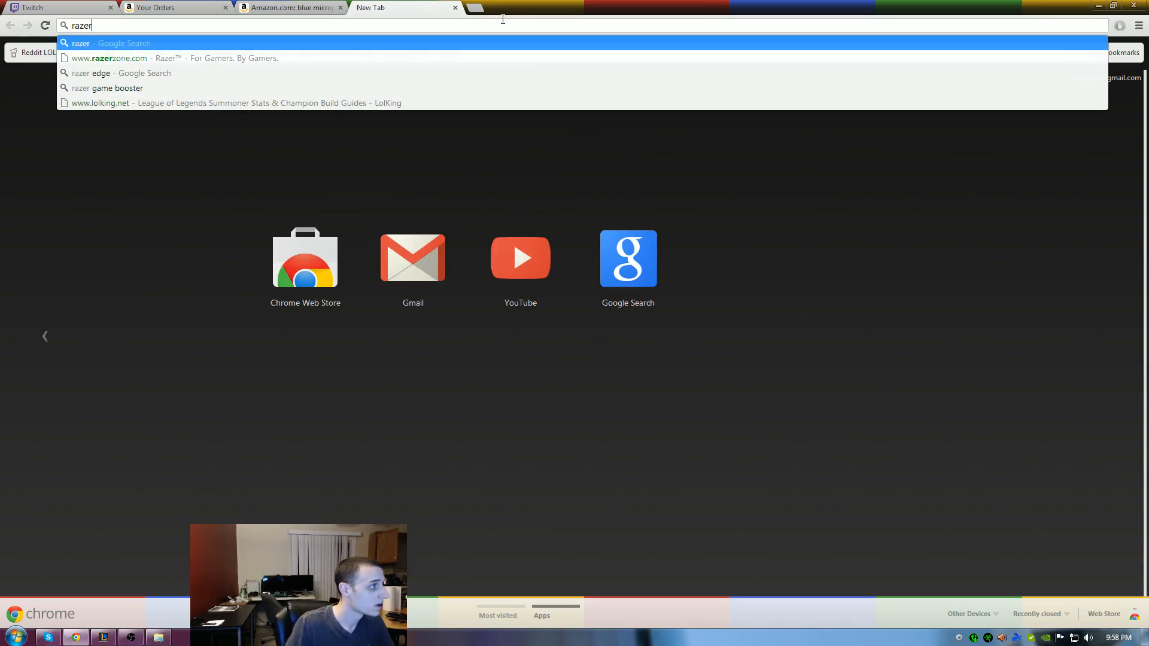
left_click(107, 58)
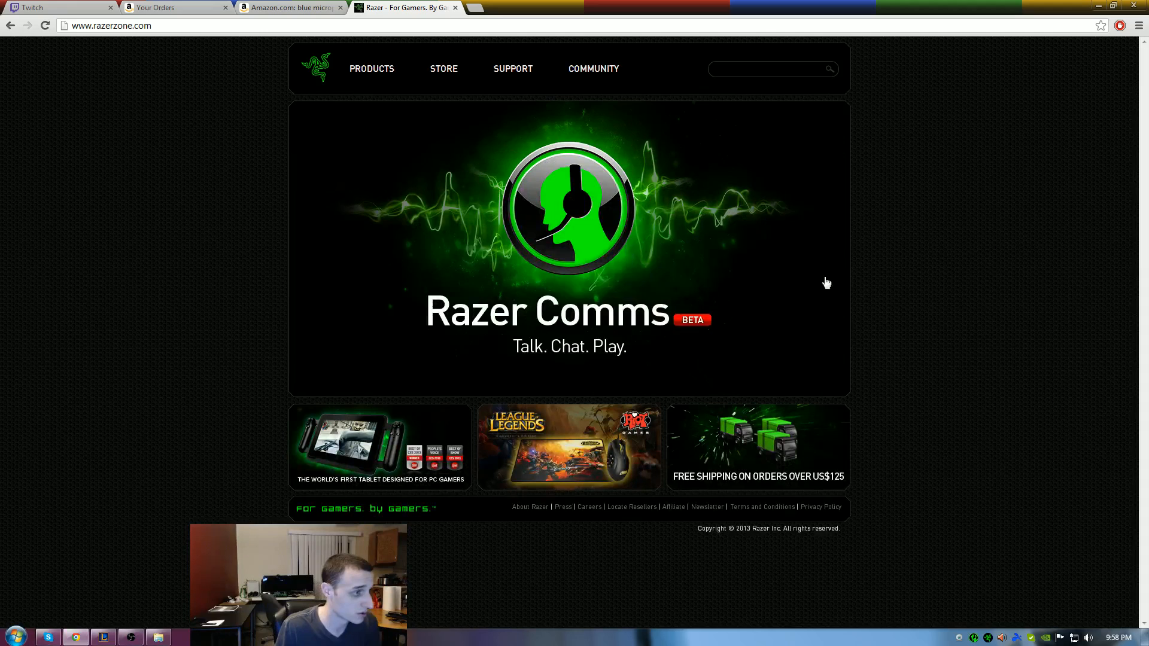
mouse_move(487, 182)
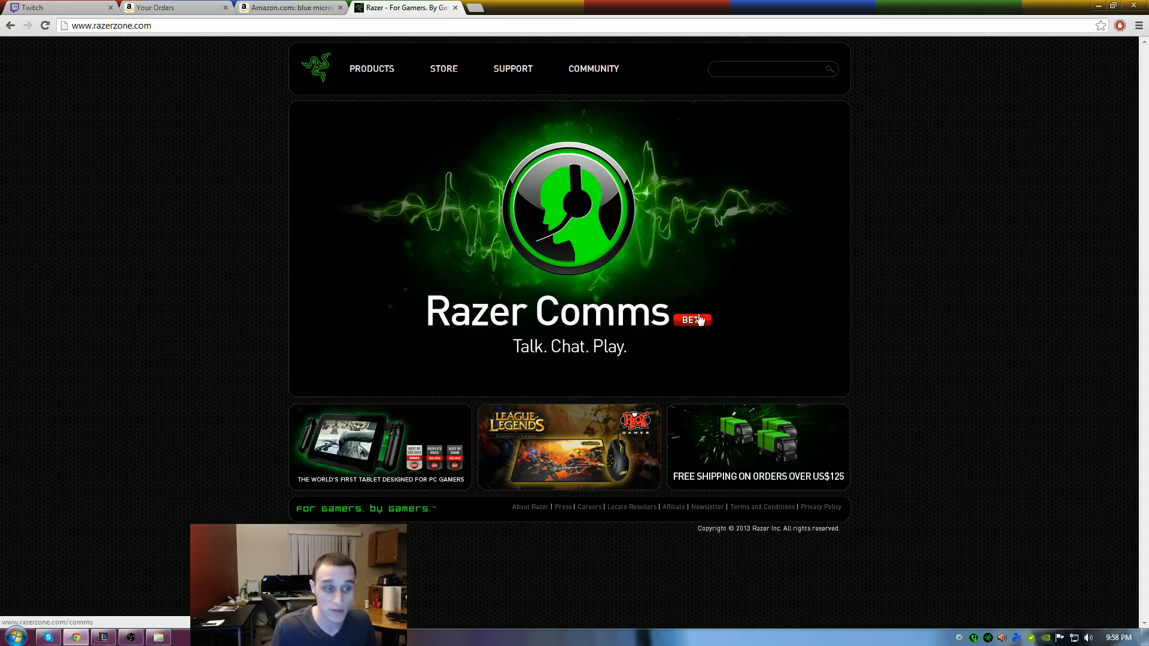
mouse_move(587, 196)
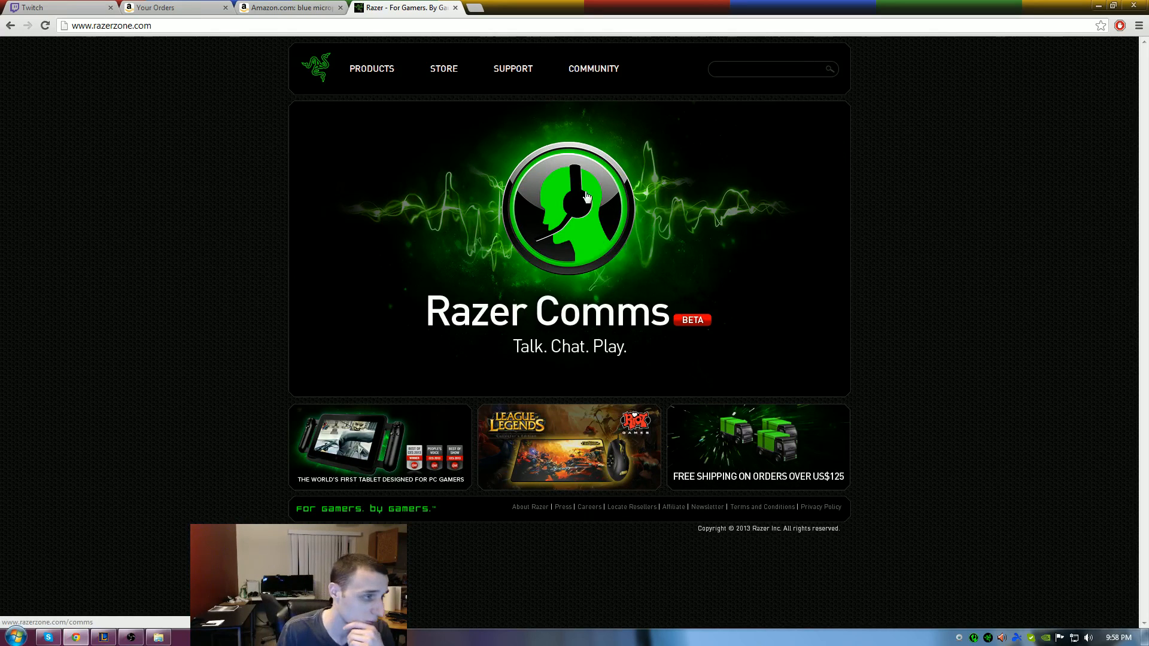
Step: Browse the Razer Comms product page down through Talk, Chat, Play, Beta and Video sections
left_click(569, 204)
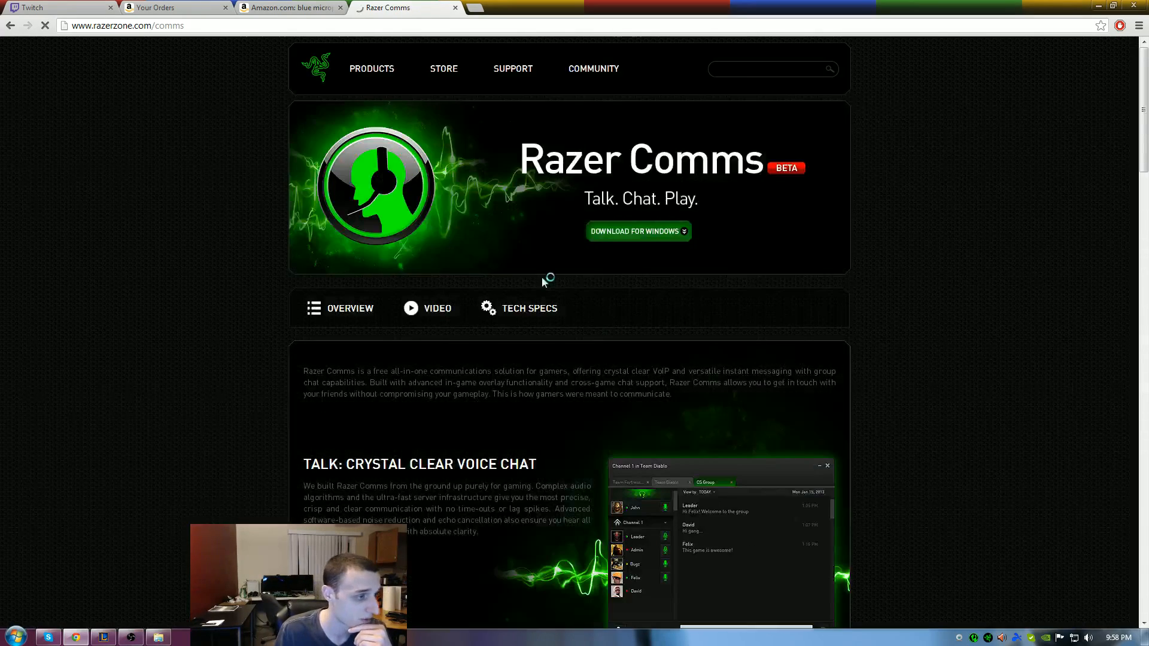
scroll("down", 3)
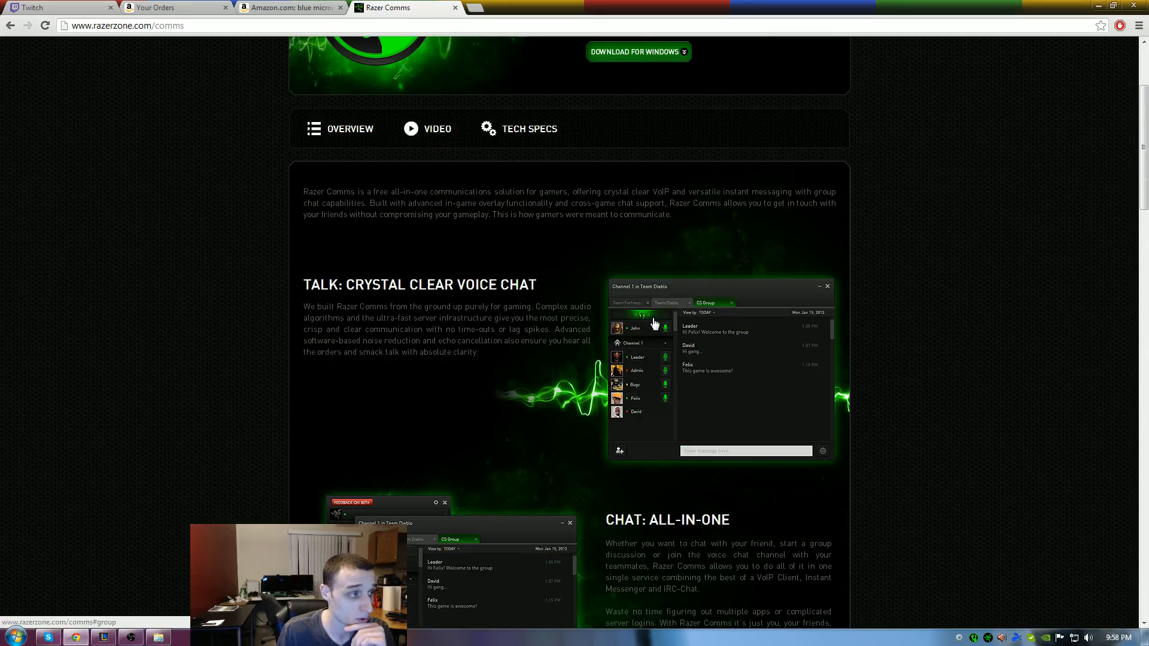
scroll("down", 3)
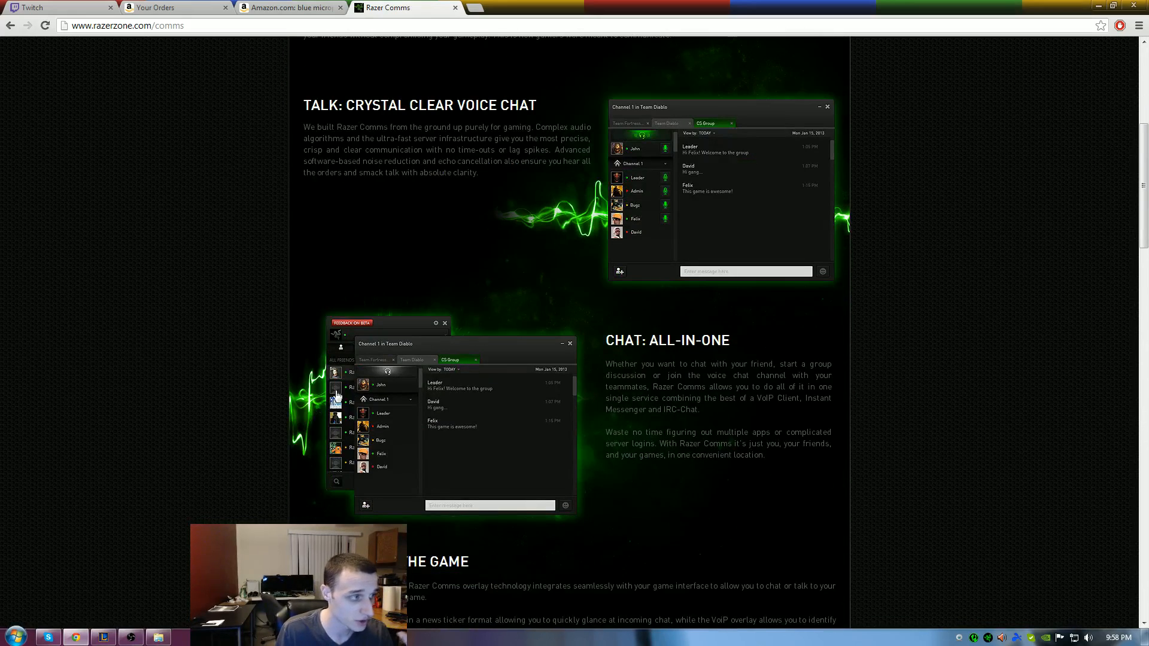
scroll("down", 3)
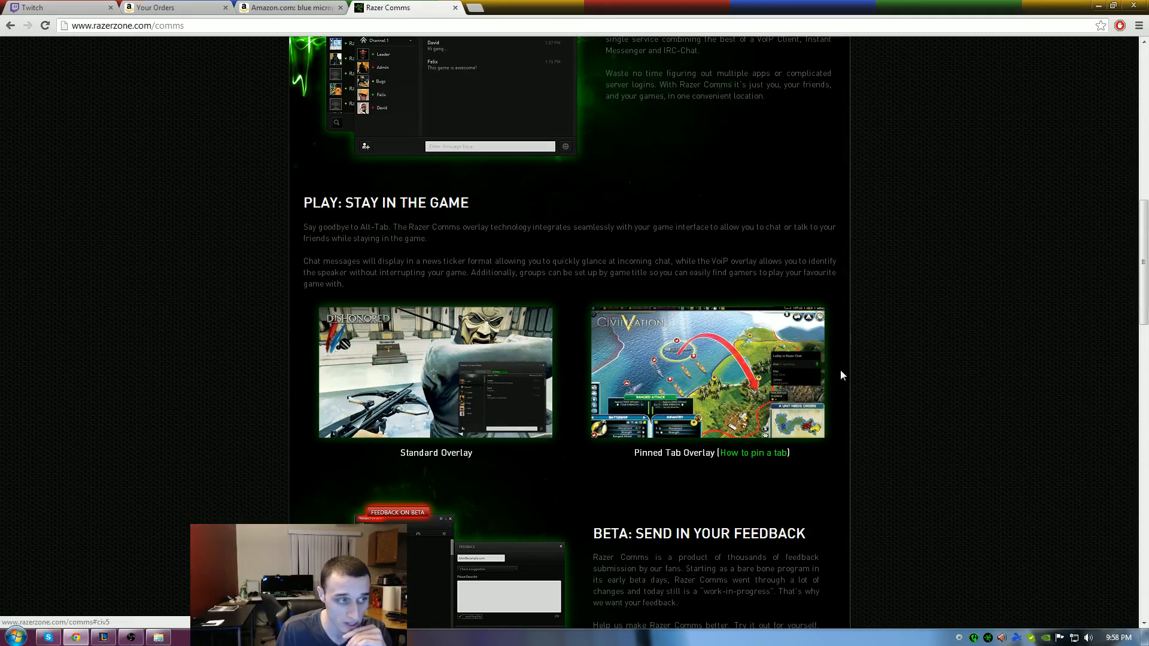
scroll("down", 3)
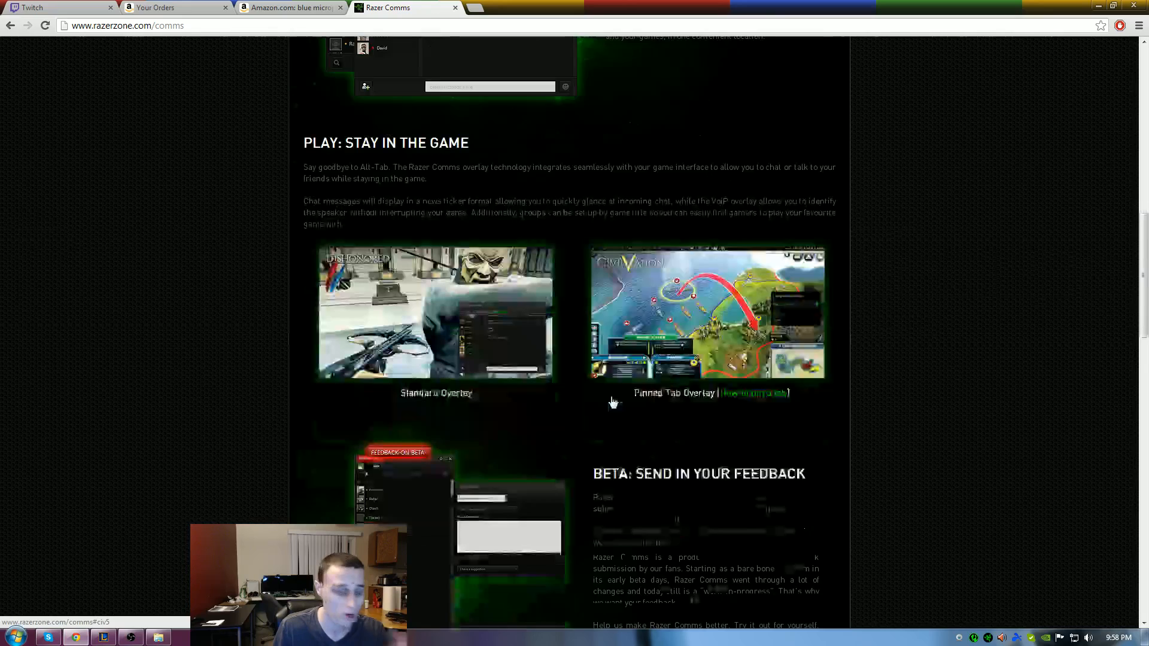
scroll("down", 3)
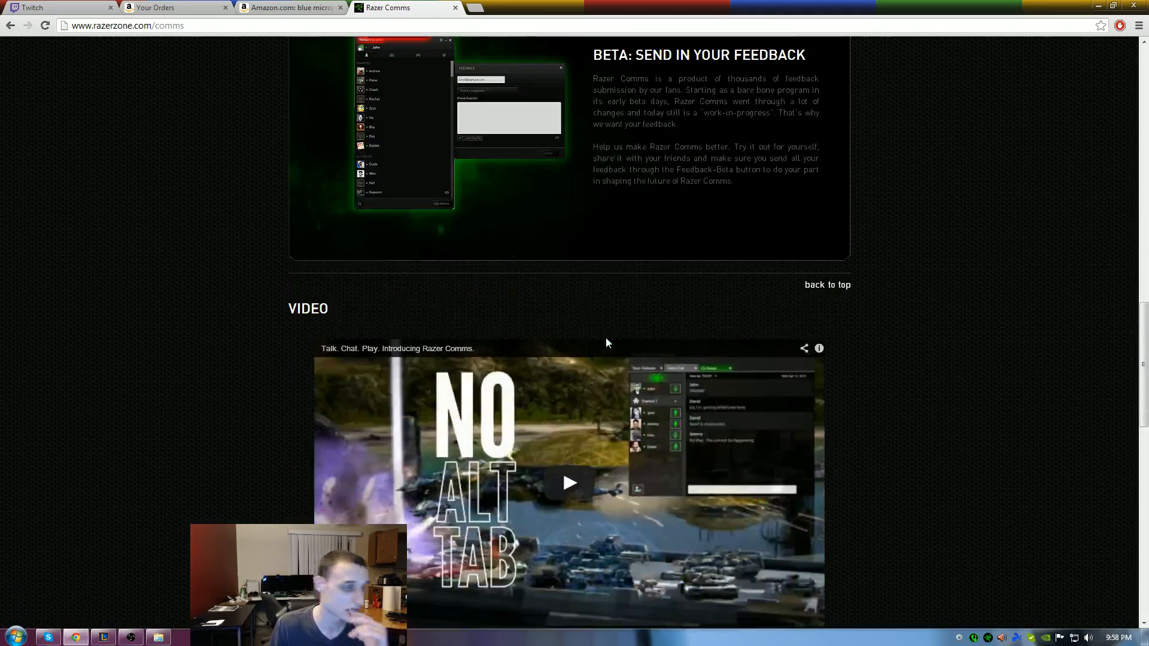
scroll("down", 3)
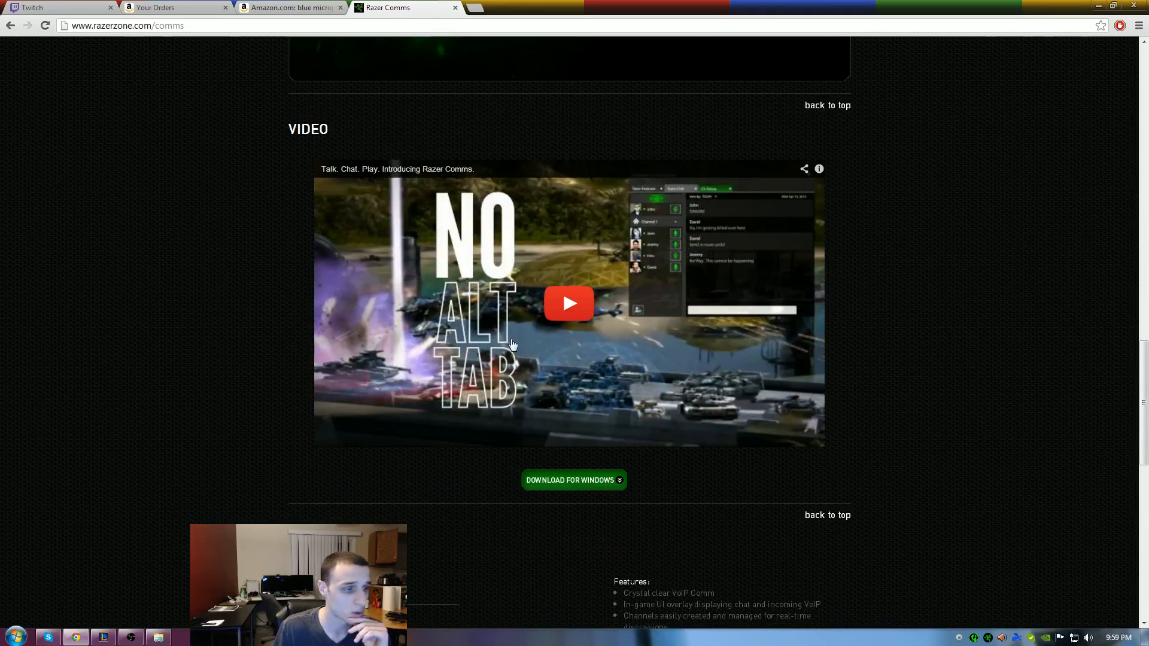
scroll("down", 3)
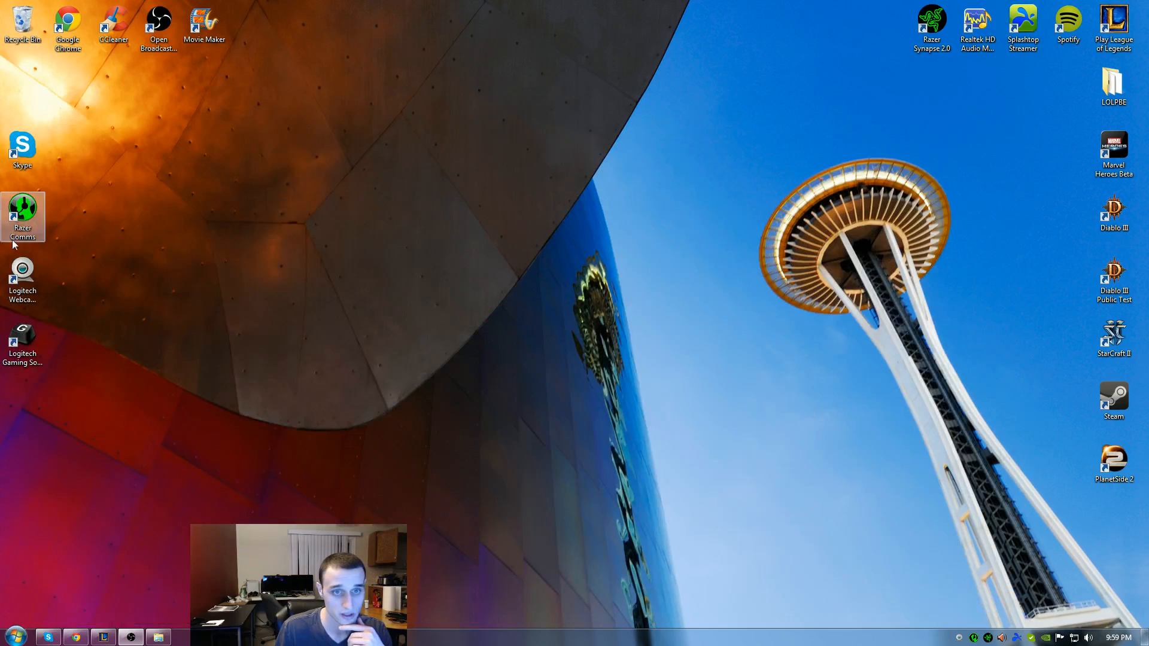
mouse_move(601, 197)
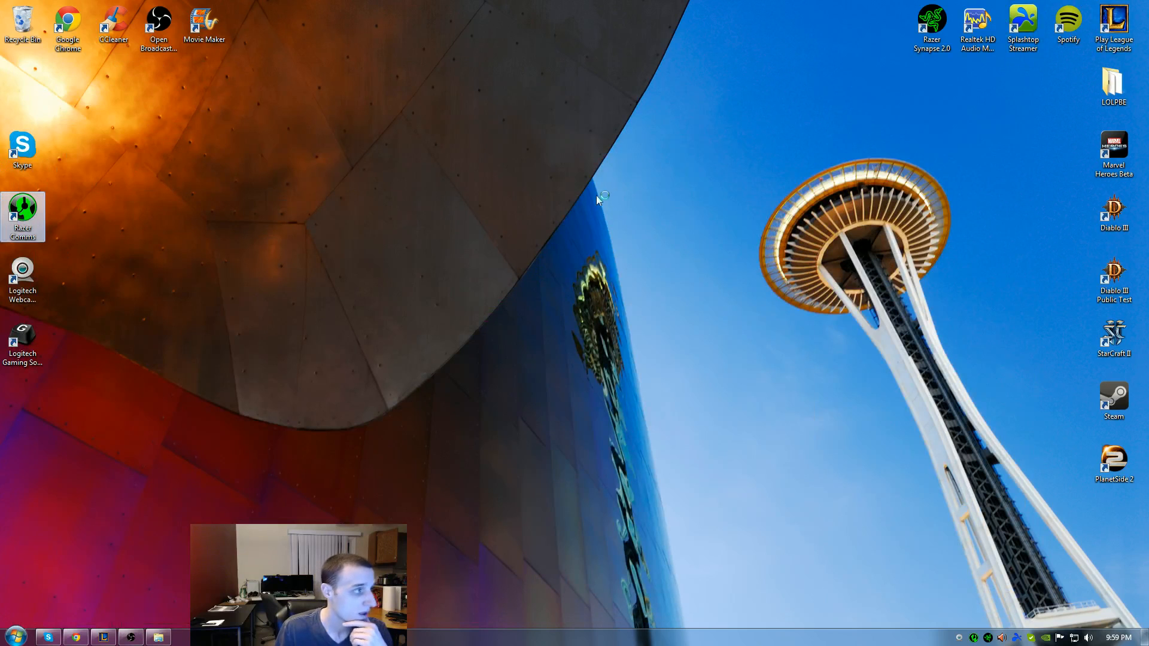
Step: Launch Razer Comms from the desktop, enter the password and submit the login
double_click(22, 213)
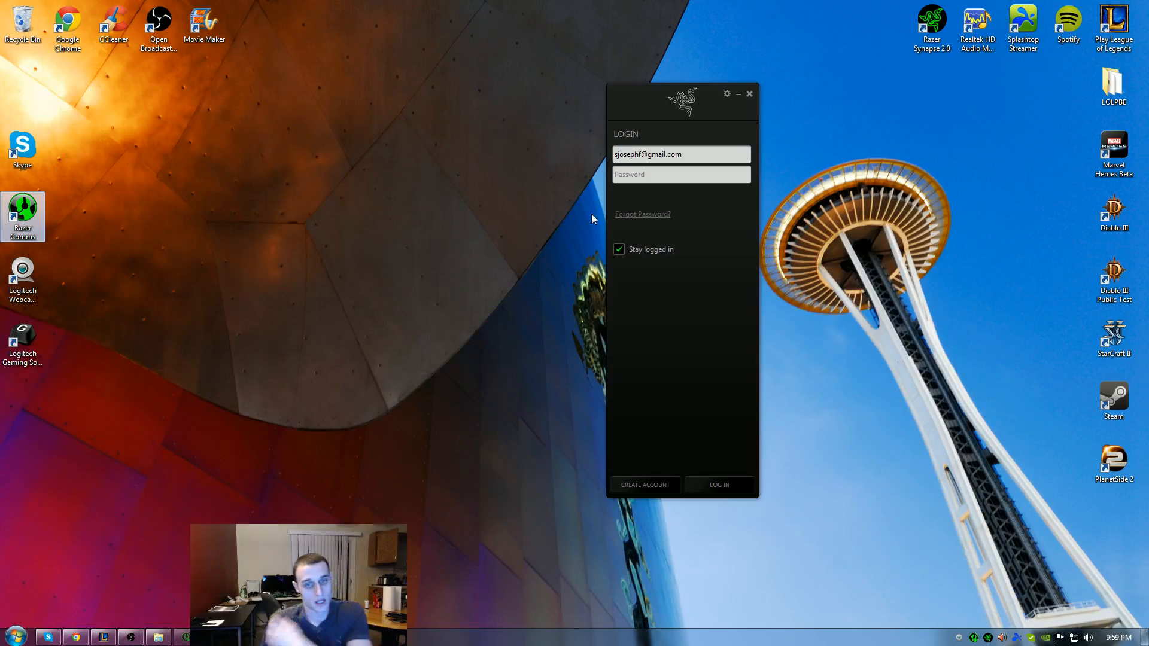
left_click_drag(681, 103, 672, 104)
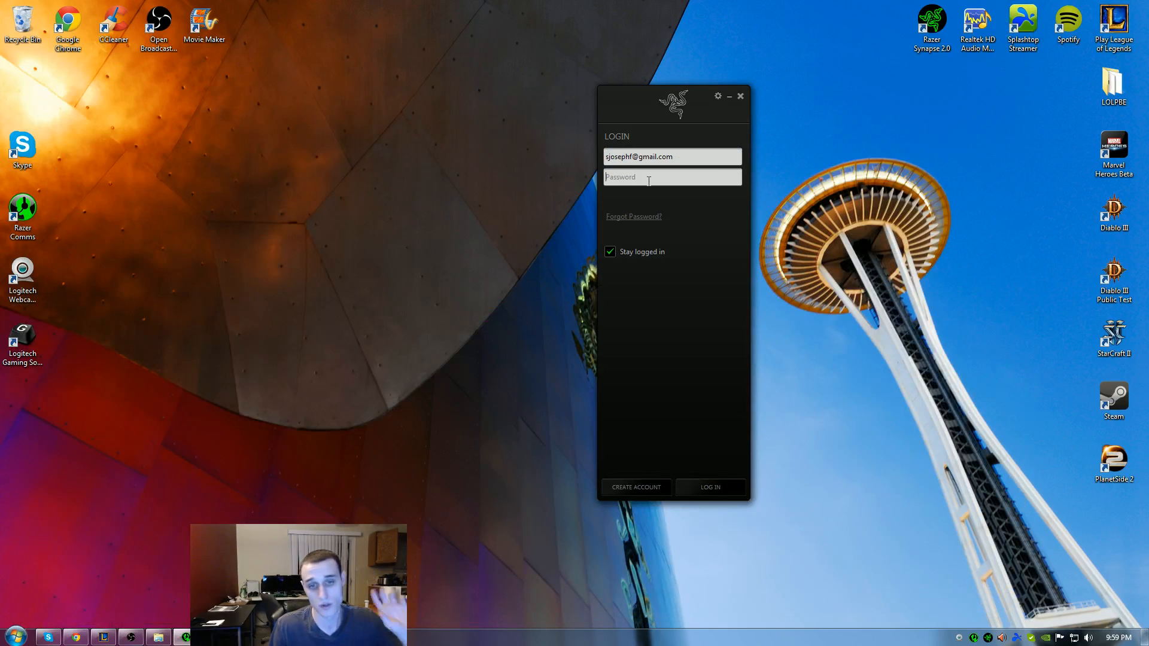
type("*")
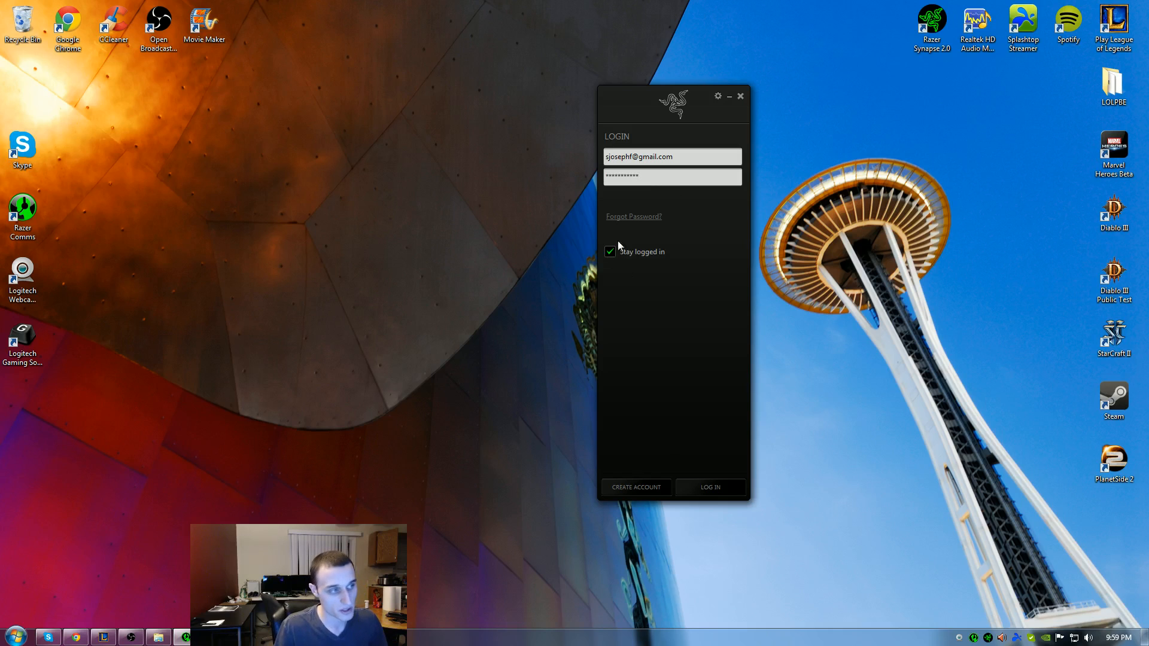
left_click(708, 487)
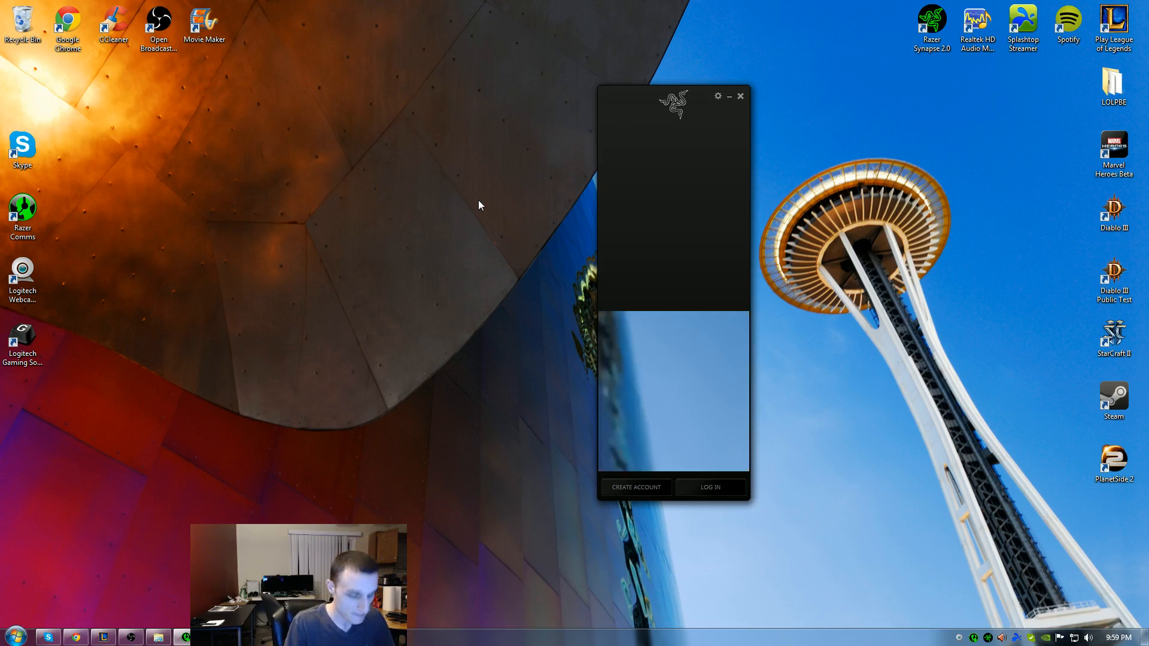
Step: Finish signing in and dismiss the microphone advertisement over the friends list
left_click(710, 487)
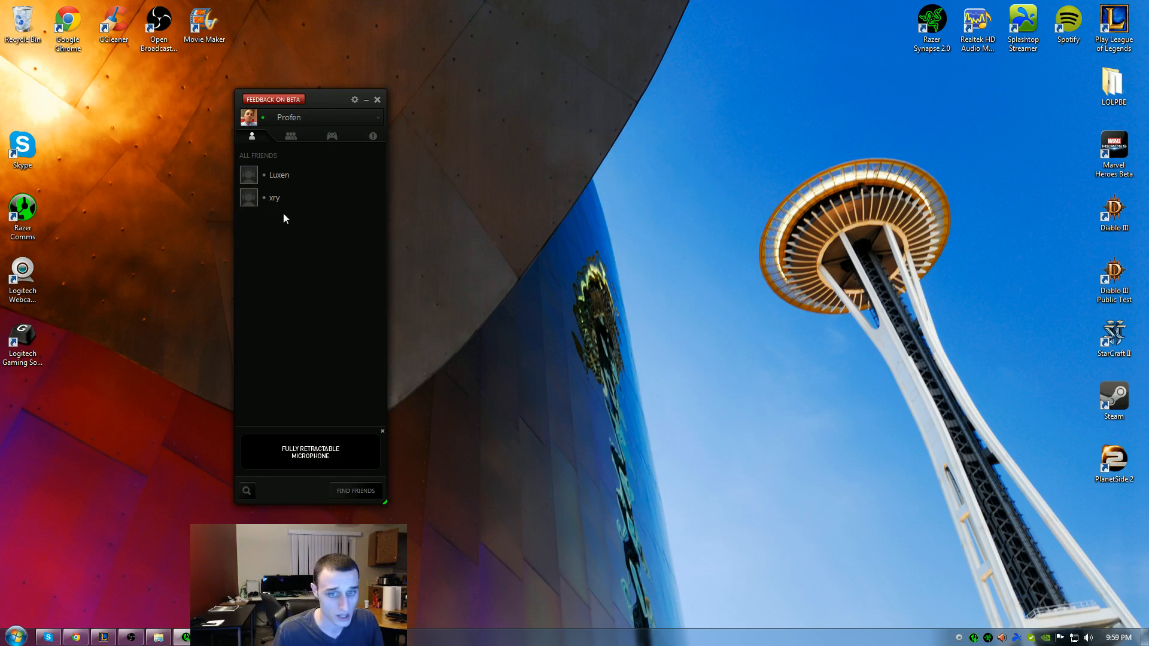
mouse_move(354, 416)
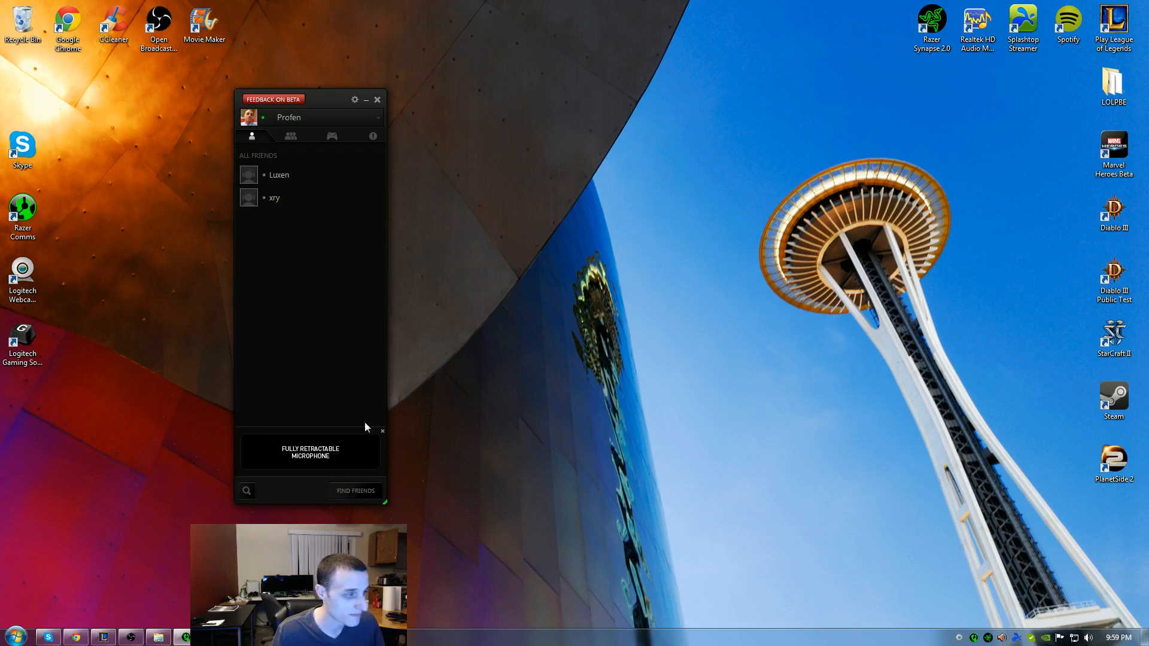
left_click(354, 490)
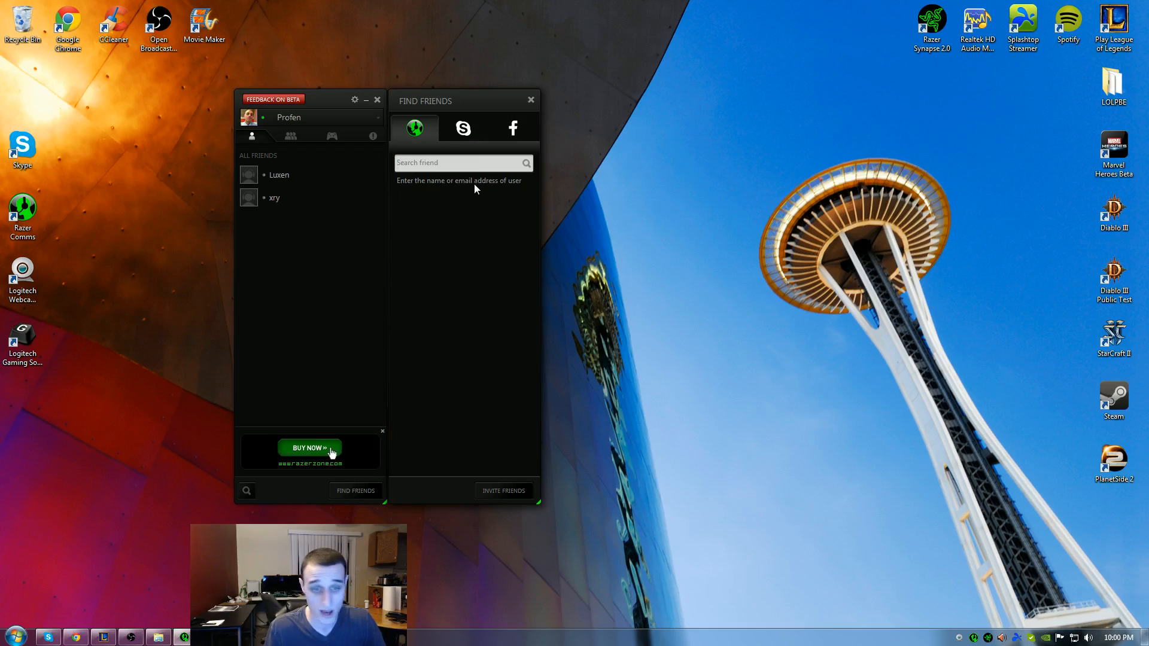
Step: View the Skype and Facebook invite options in Find Friends, then close the panel
left_click(462, 128)
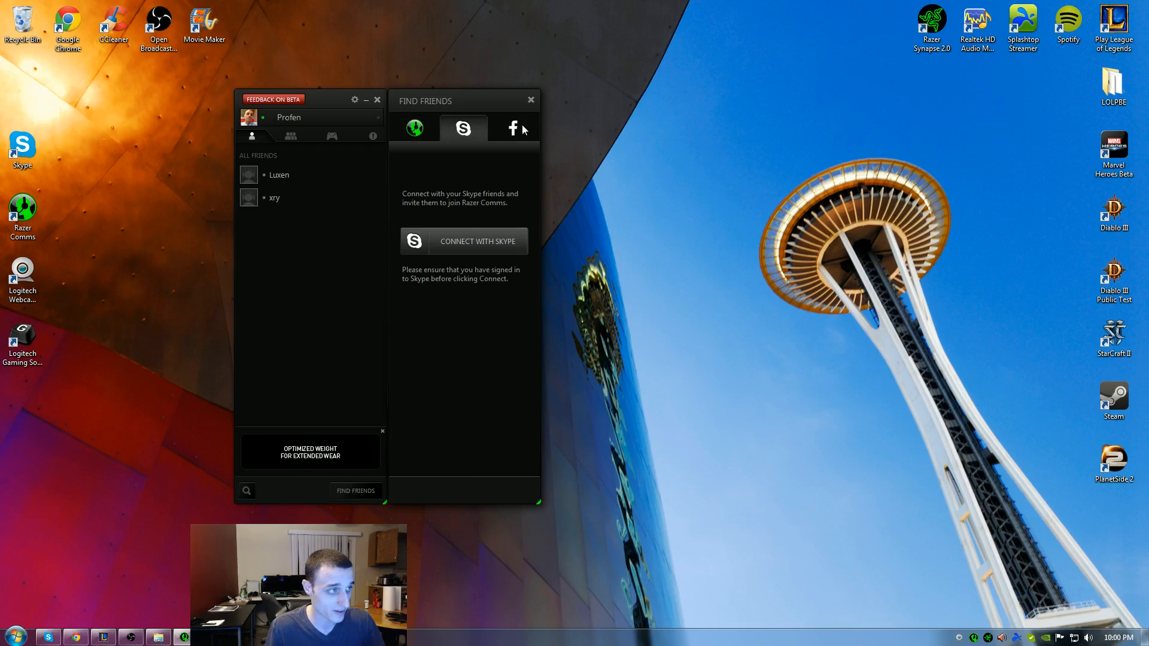
left_click(513, 128)
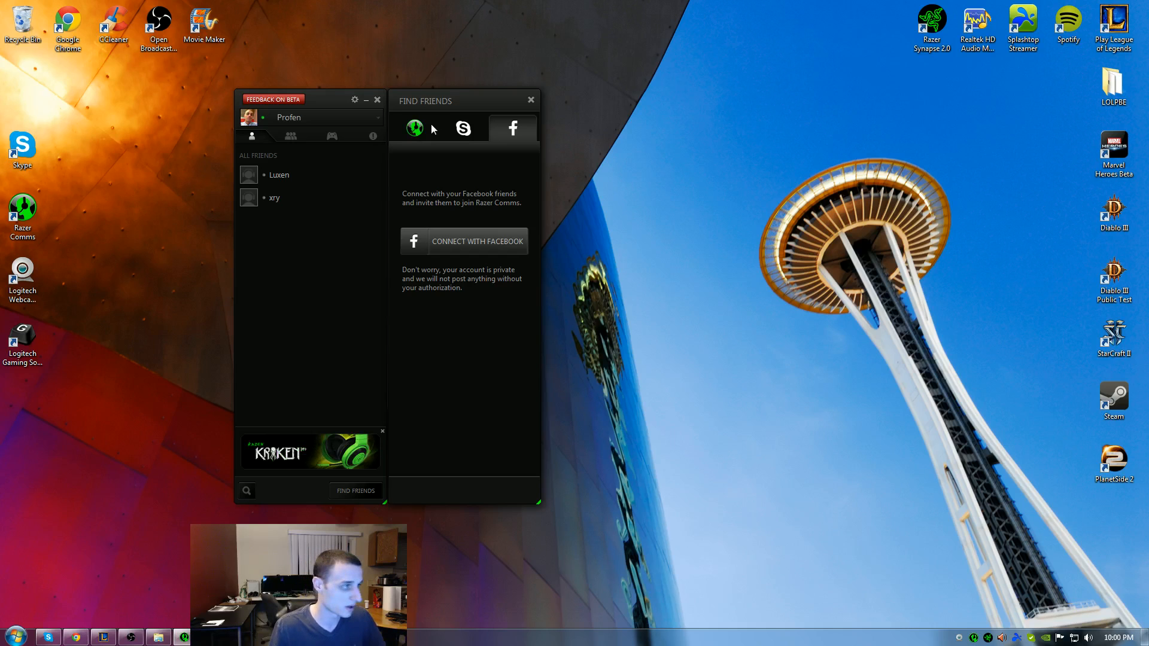
left_click(530, 100)
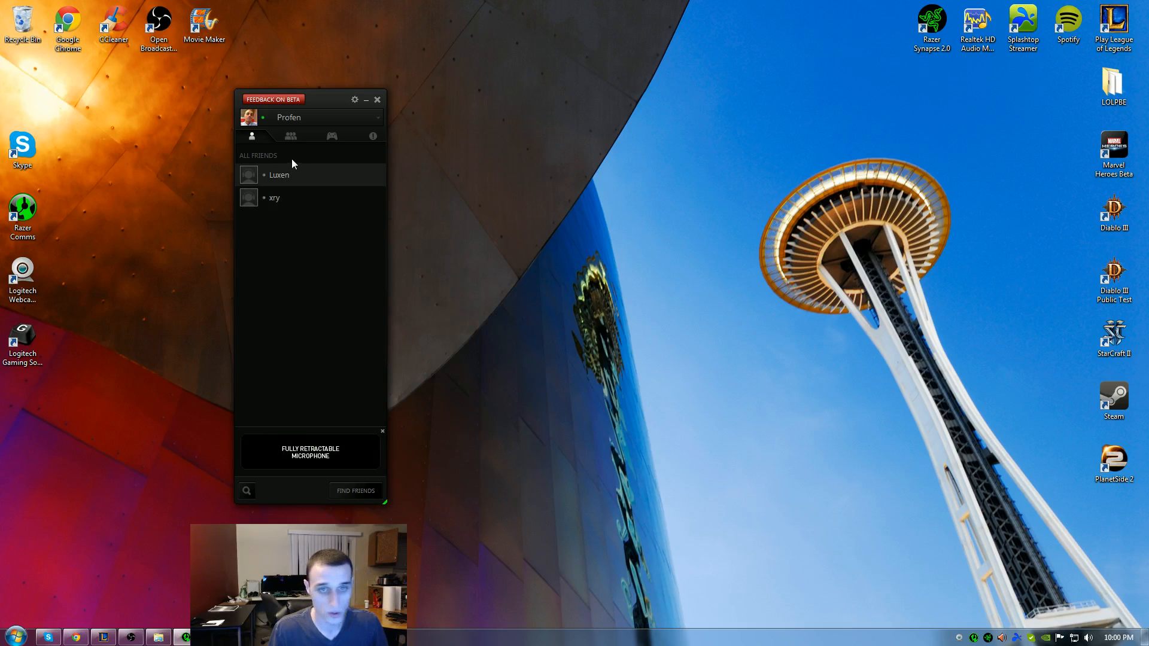
Step: Move the Comms window right and view the Groups list, then the Games list with Diablo III and League of Legends
left_click_drag(272, 99, 654, 69)
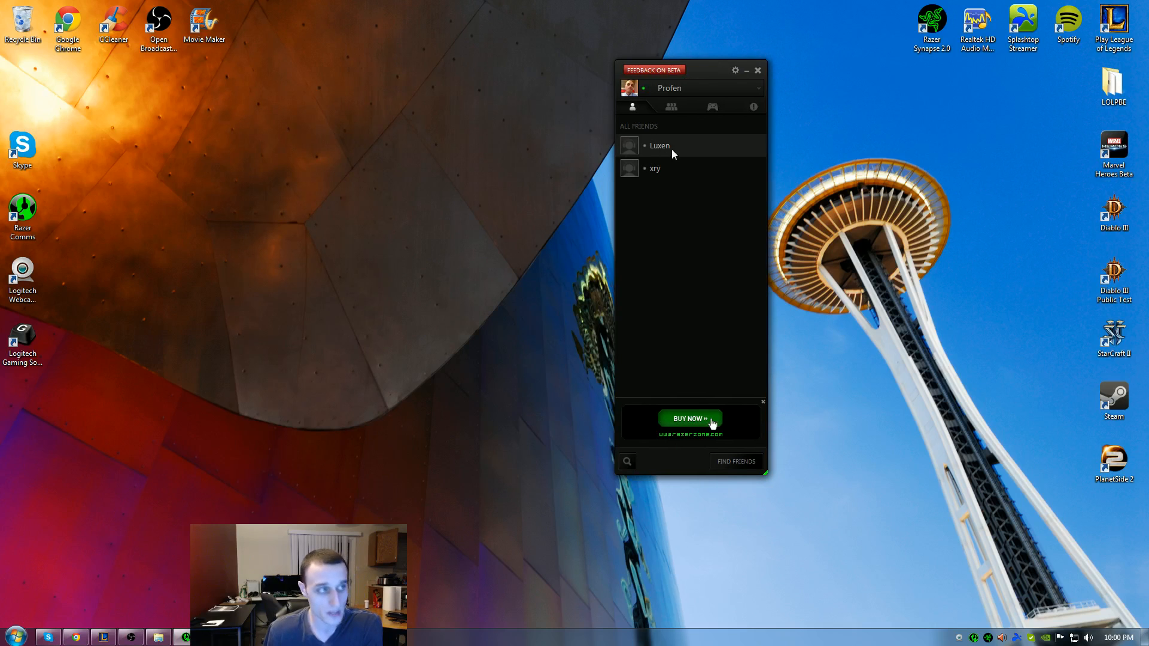
left_click(671, 106)
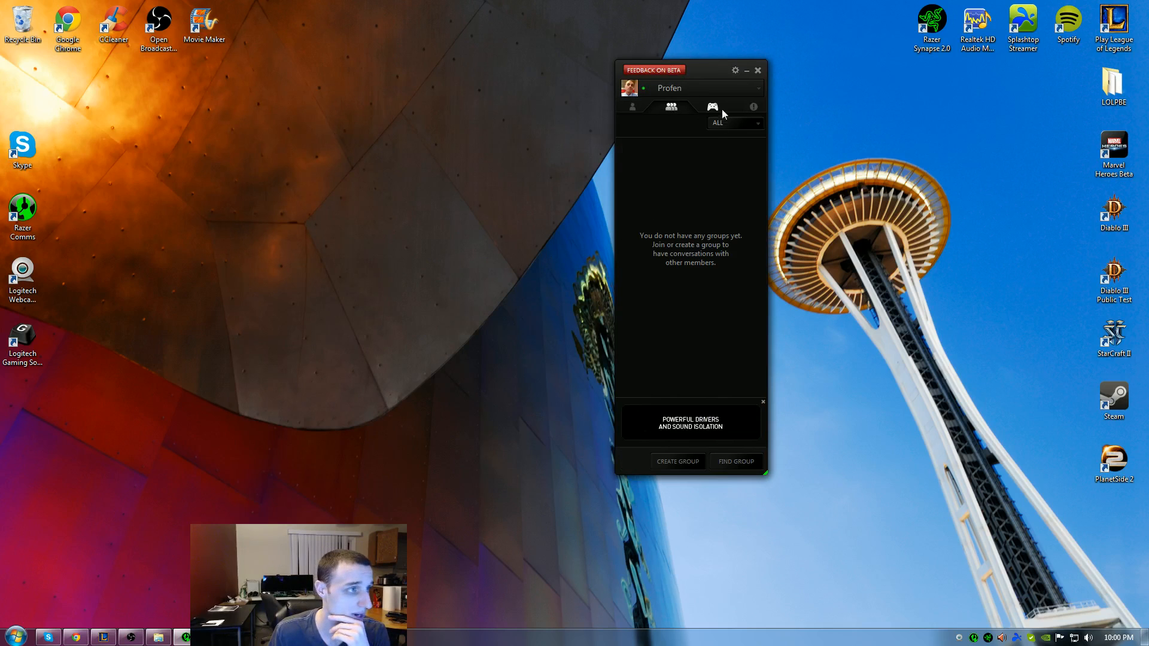
left_click(711, 107)
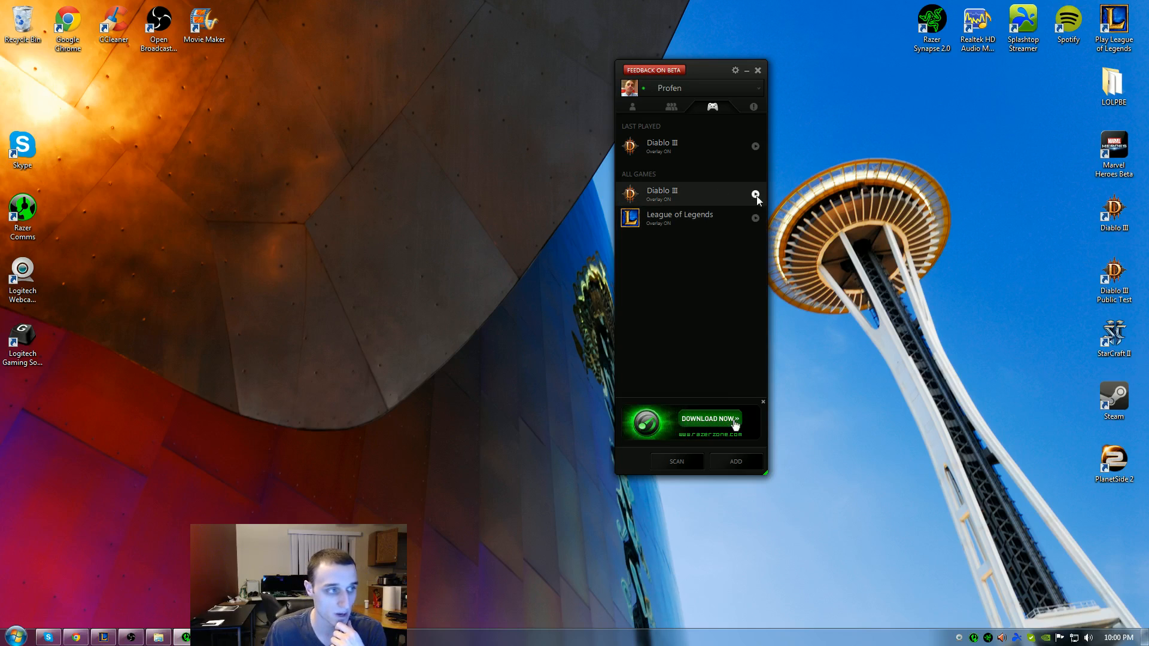
mouse_move(829, 402)
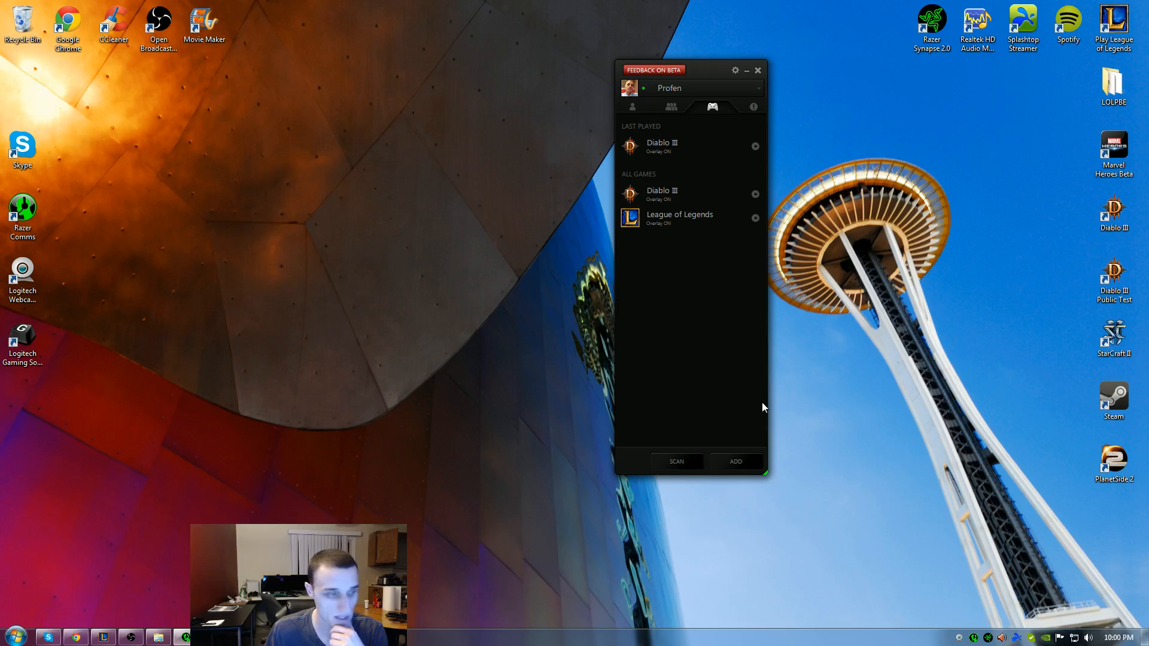
mouse_move(733, 105)
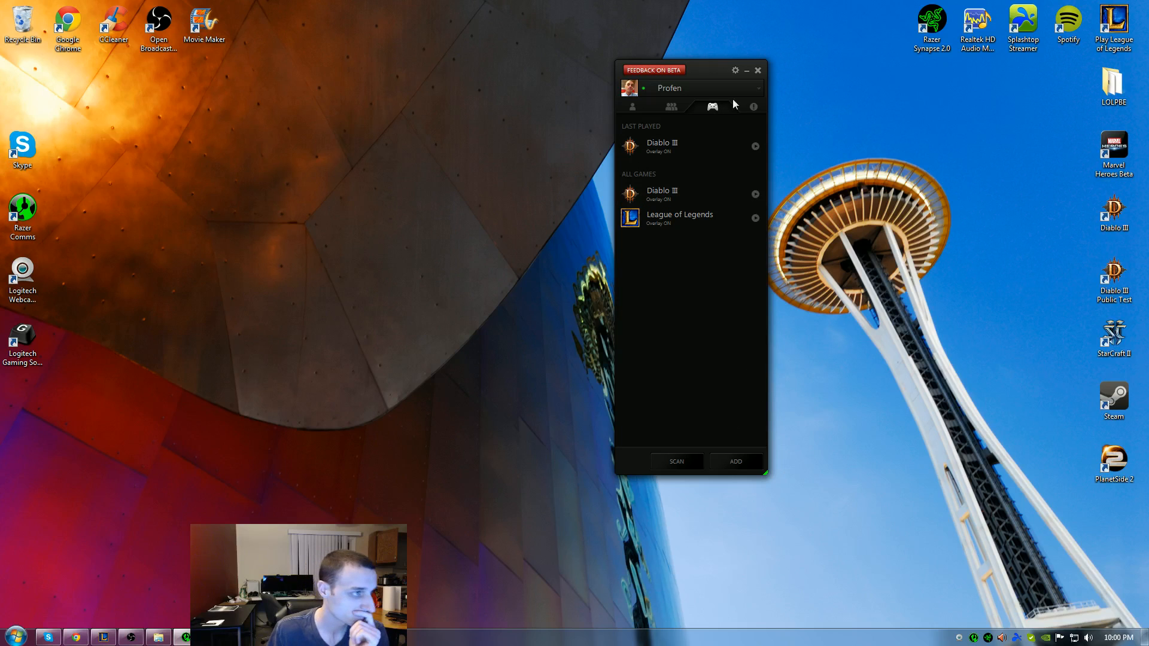
Step: Show the account menu offering Edit Profile, Change Password, History, Log Off and Quit
left_click(753, 106)
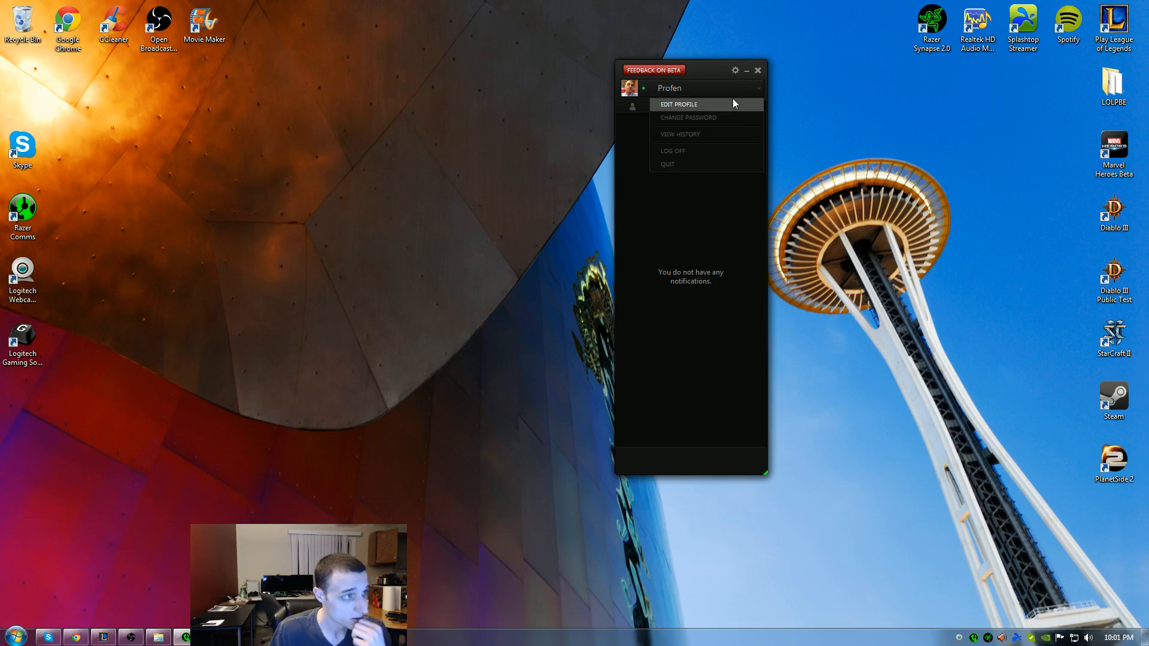
mouse_move(723, 134)
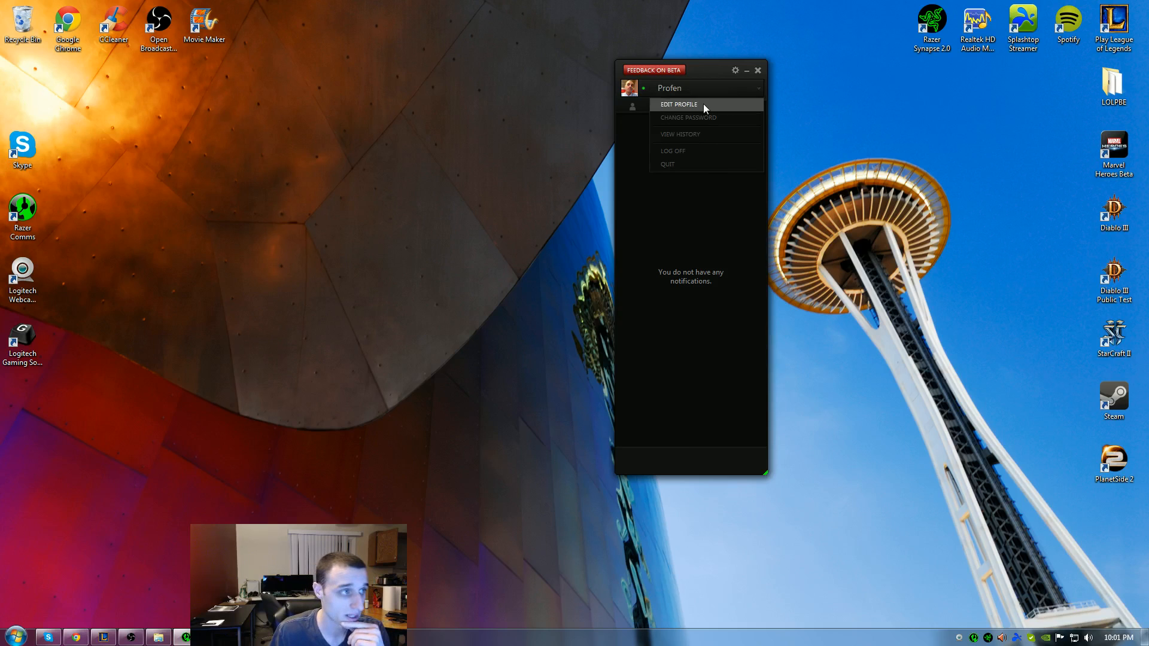
Step: Bring up Preferences via Edit Profile and review the About and In-Game overlay settings
left_click(677, 104)
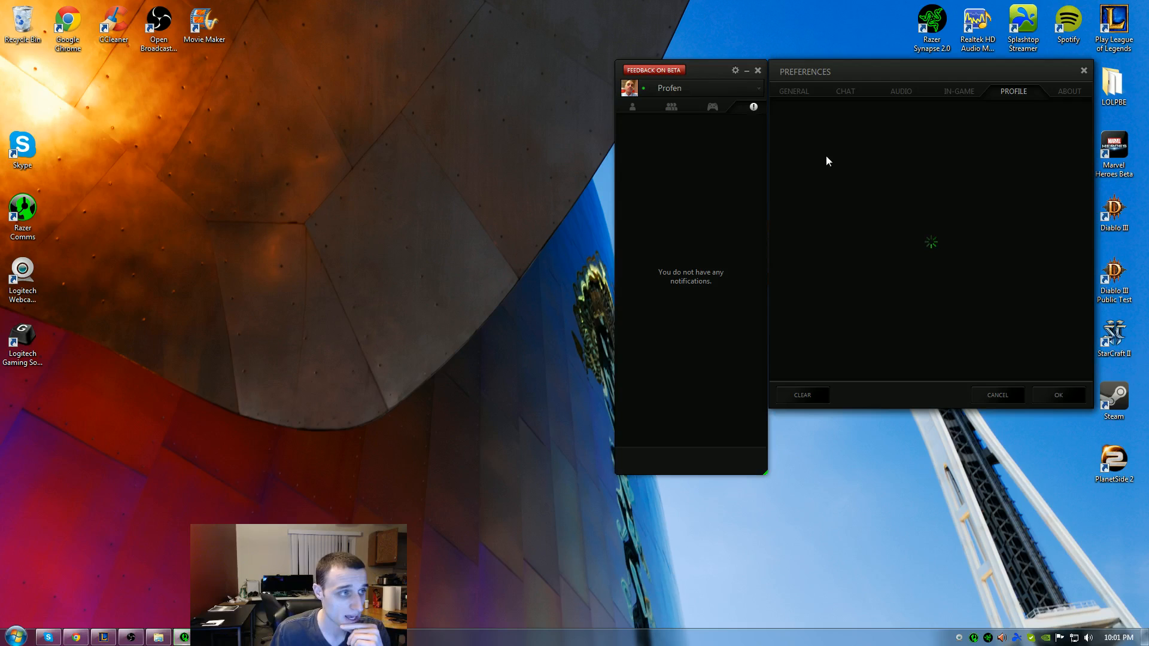
mouse_move(977, 108)
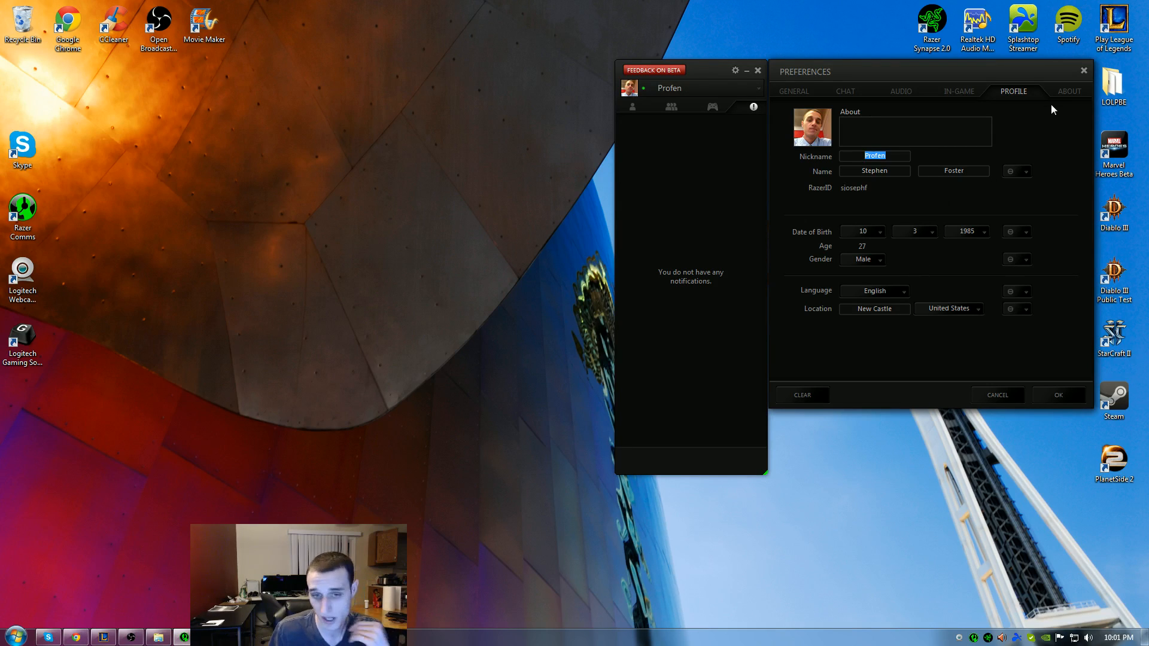
mouse_move(1064, 153)
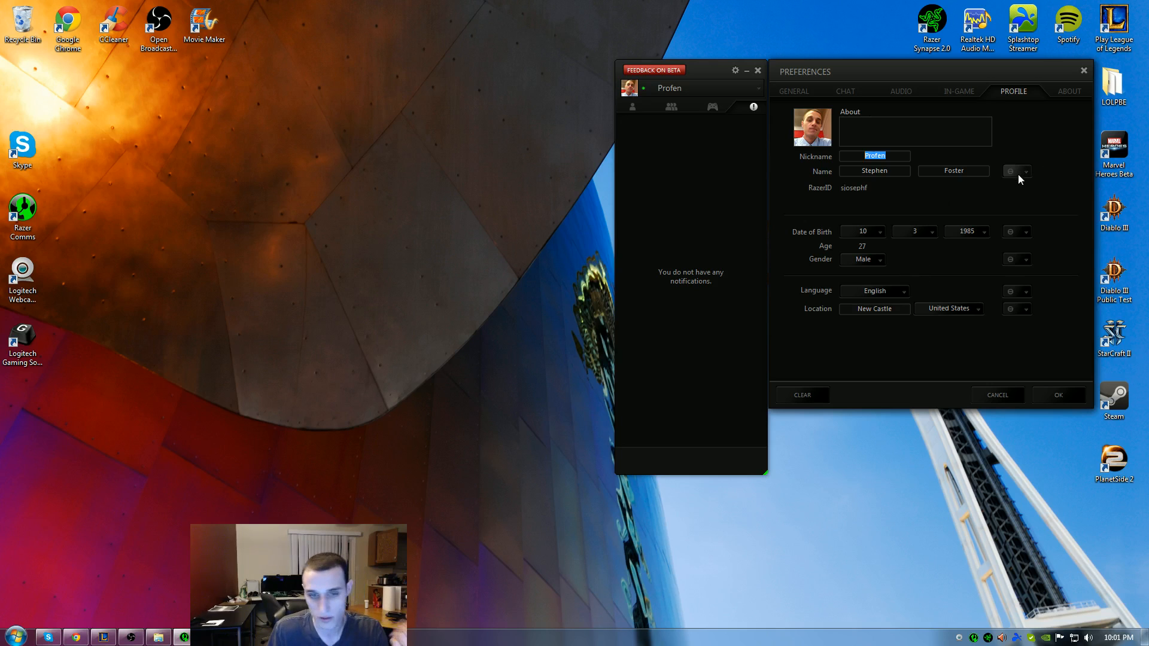
left_click(1069, 91)
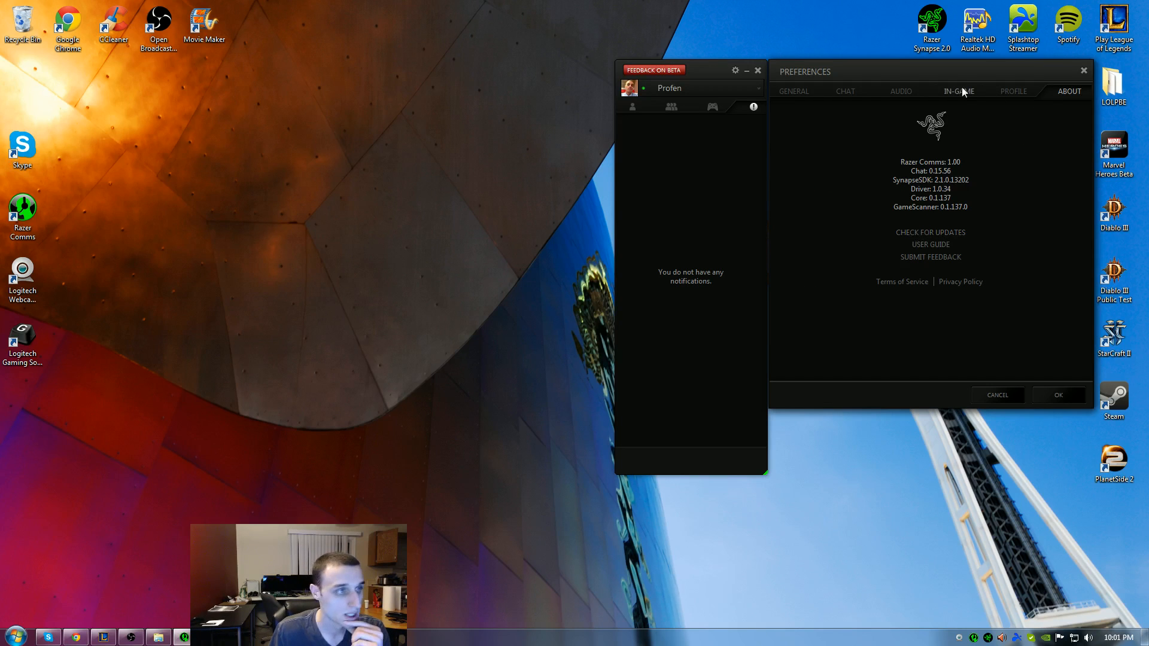
left_click(957, 91)
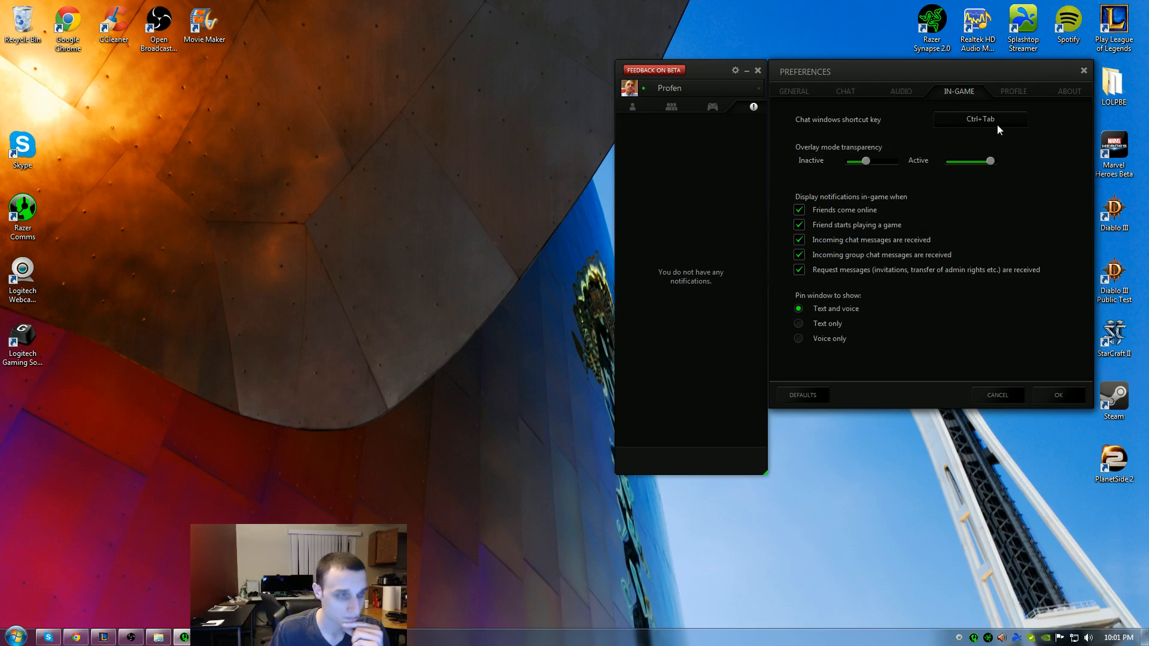
mouse_move(974, 225)
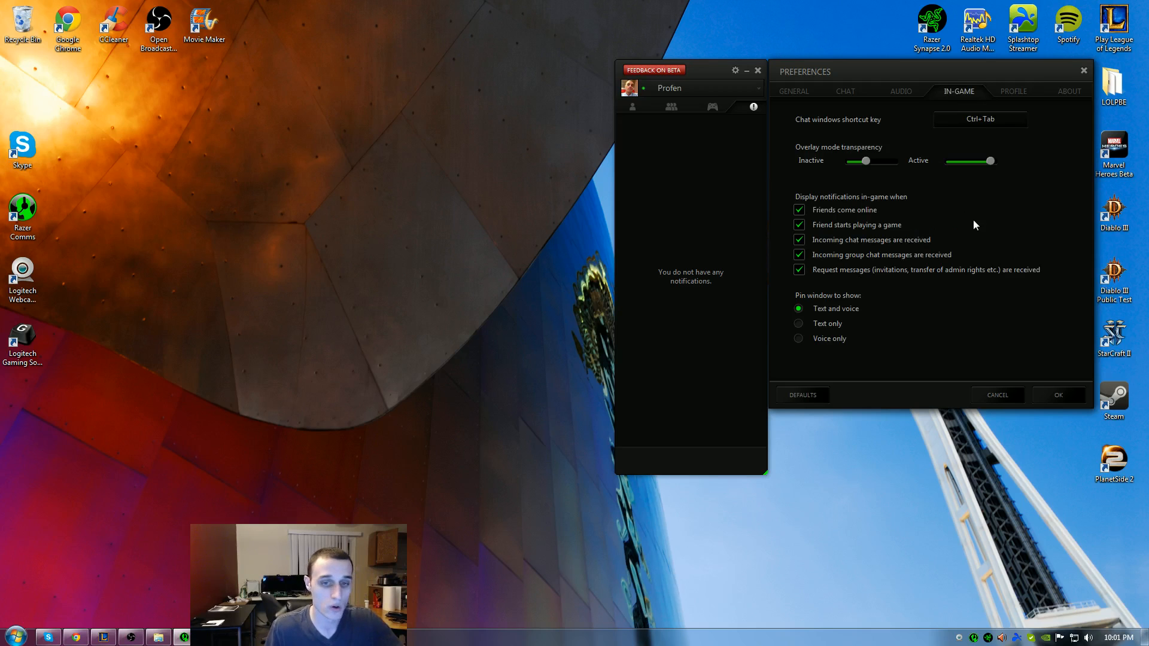
mouse_move(830, 147)
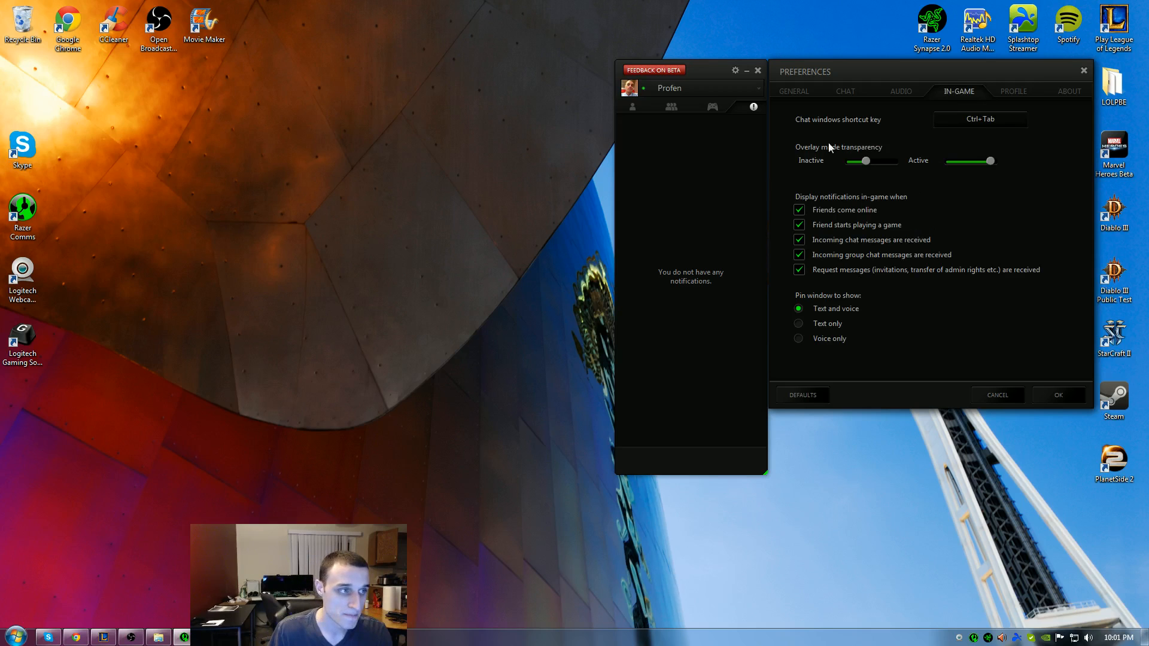
mouse_move(942, 136)
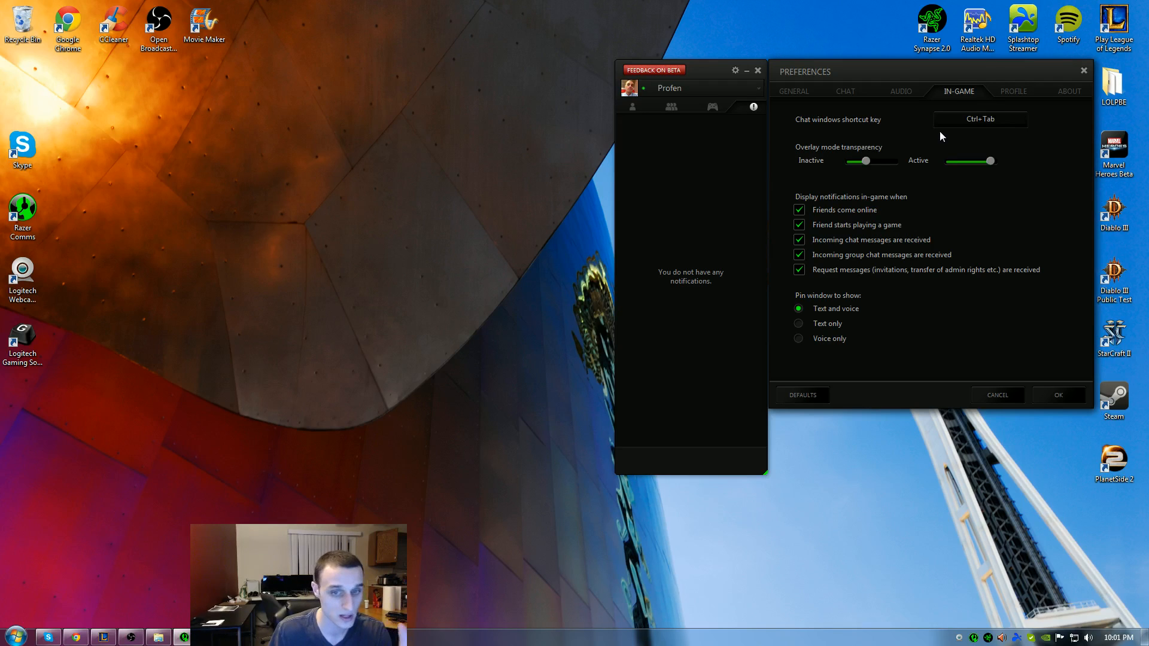
mouse_move(836, 223)
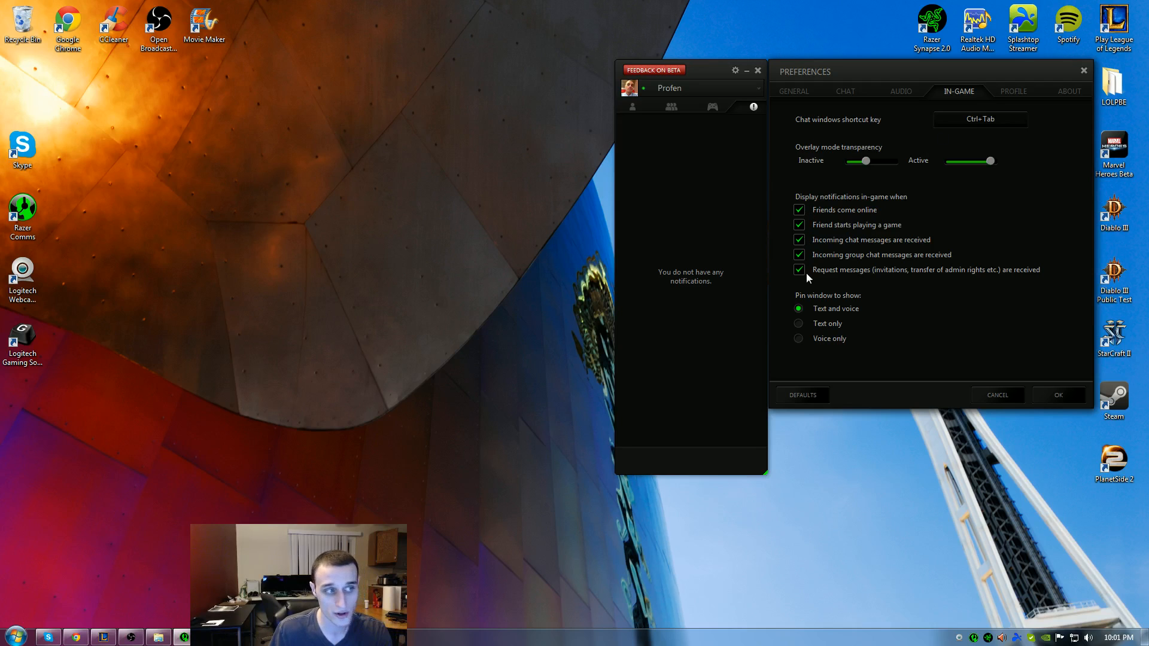
mouse_move(806, 276)
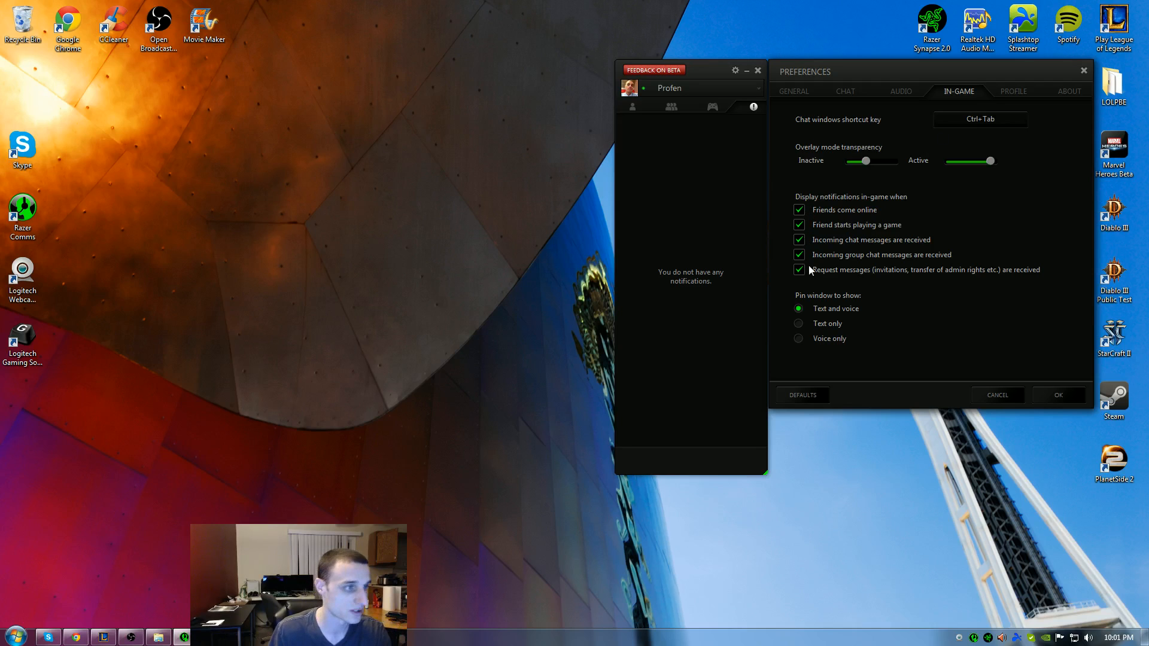
left_click(900, 89)
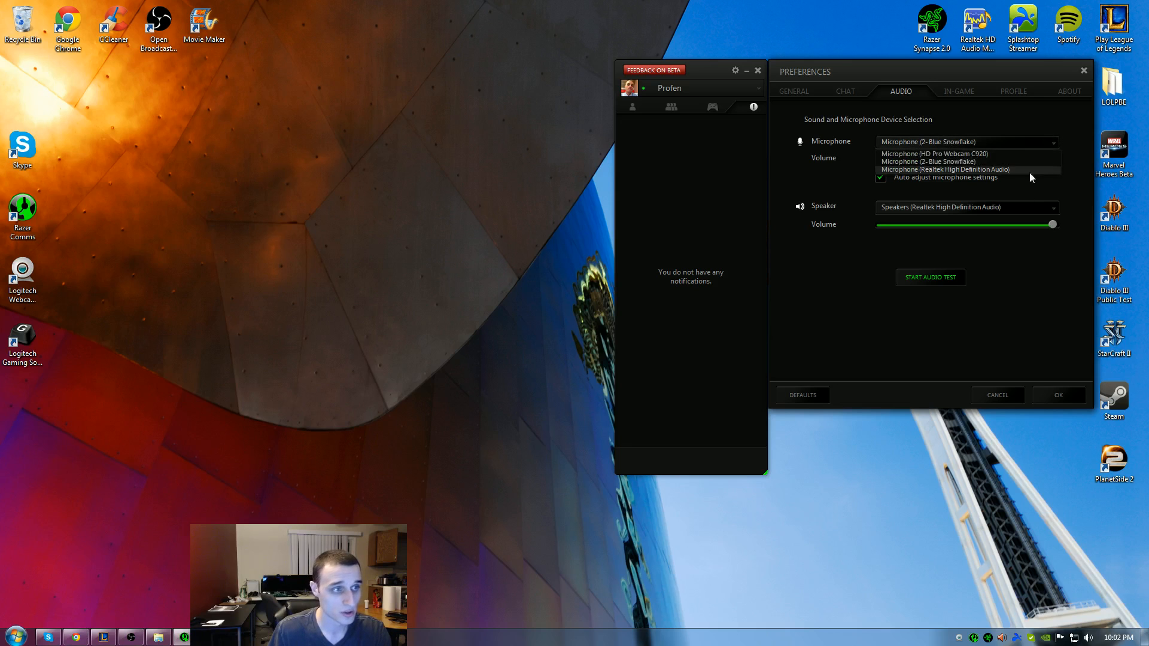
Step: Keep Blue Snowflake as the microphone in Audio settings, then move to the Chat settings
left_click(928, 162)
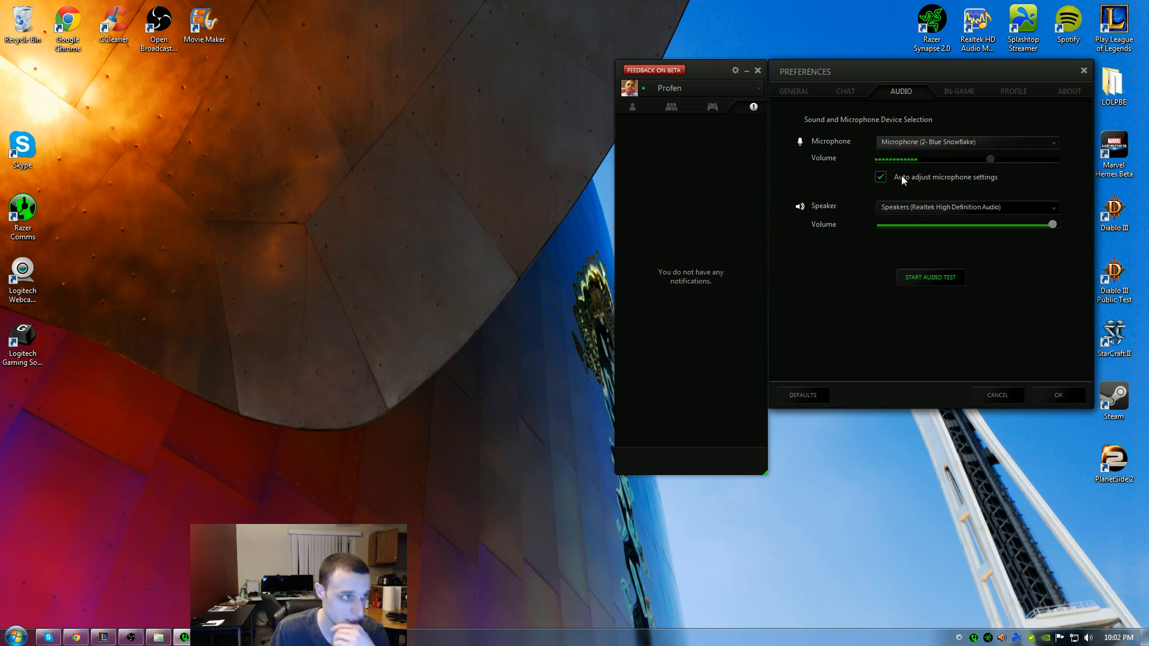
left_click(844, 90)
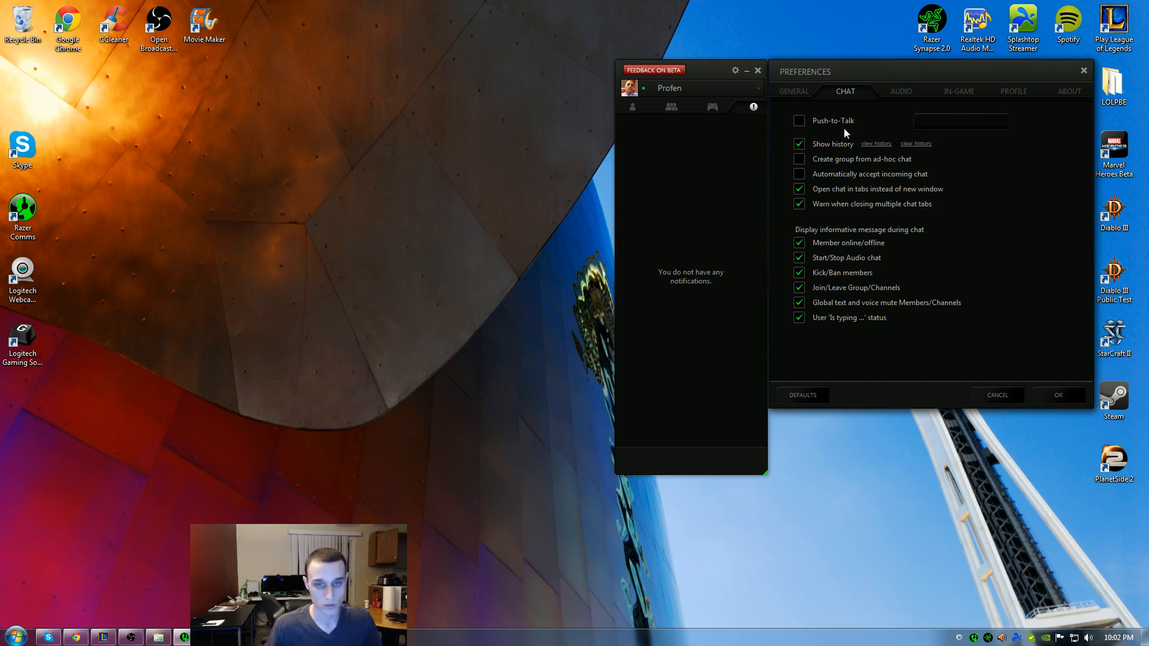
mouse_move(839, 180)
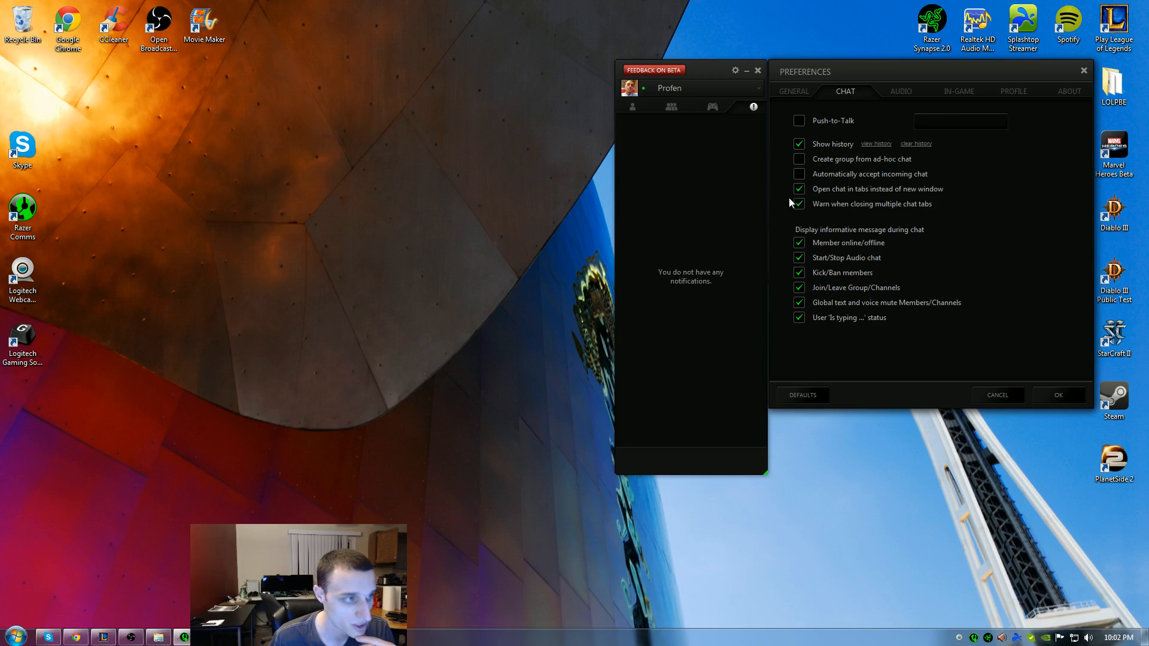
mouse_move(943, 195)
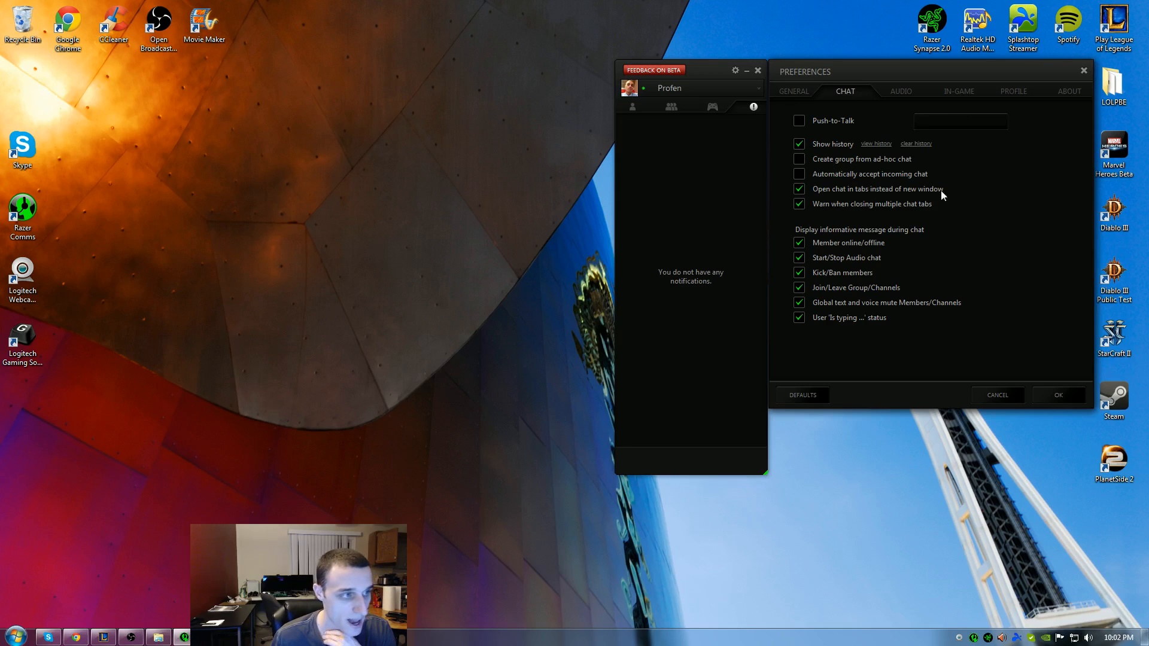
mouse_move(817, 234)
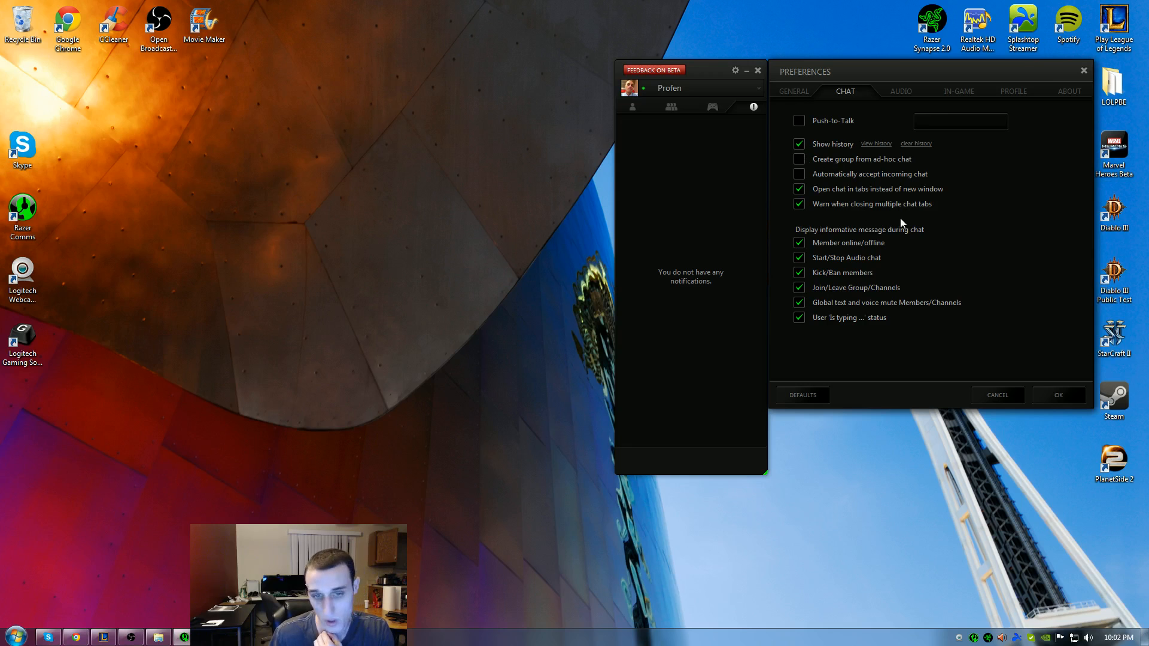
mouse_move(889, 316)
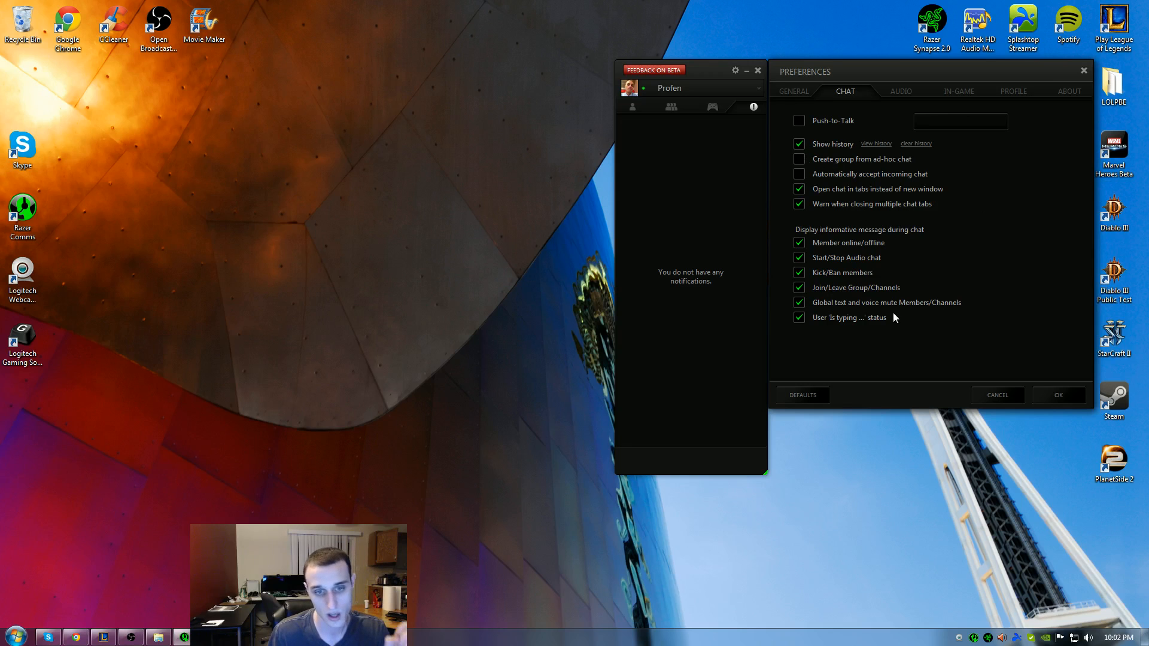
mouse_move(910, 230)
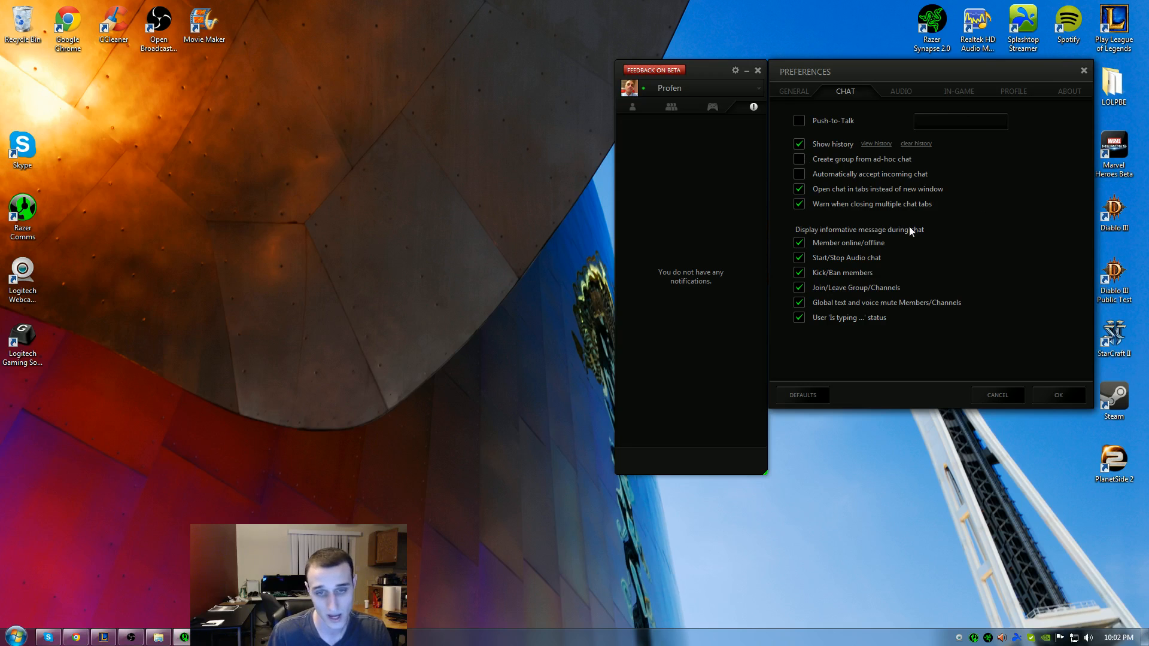
Step: Switch Preferences to the General settings for login, friend requests and notifications
left_click(792, 91)
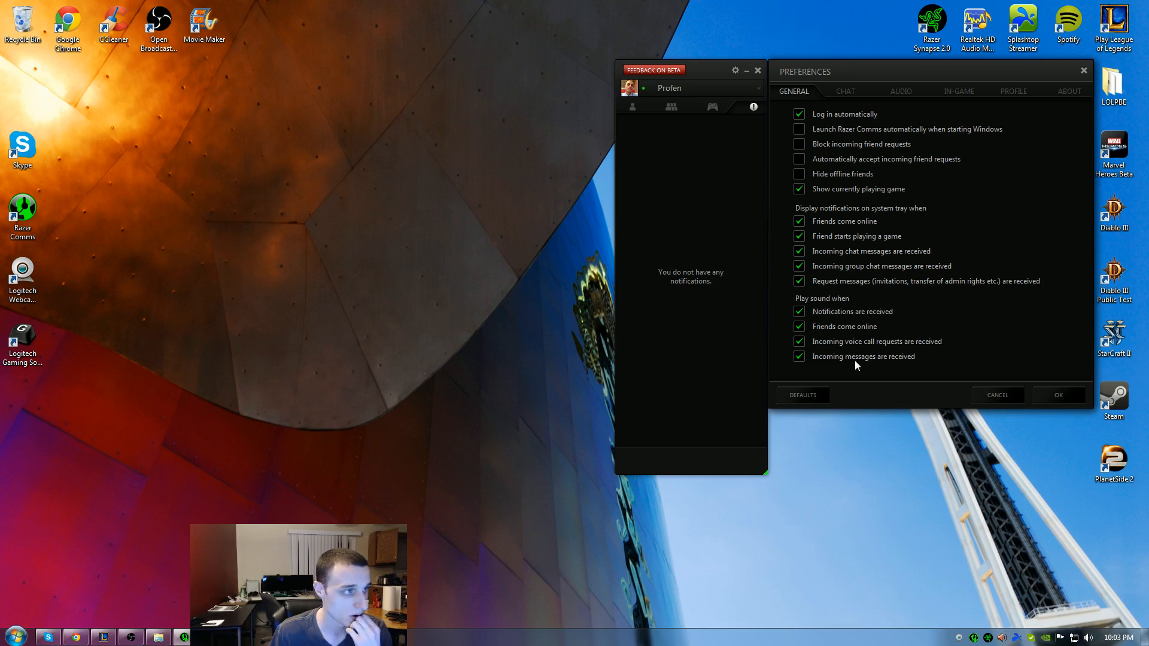
mouse_move(821, 125)
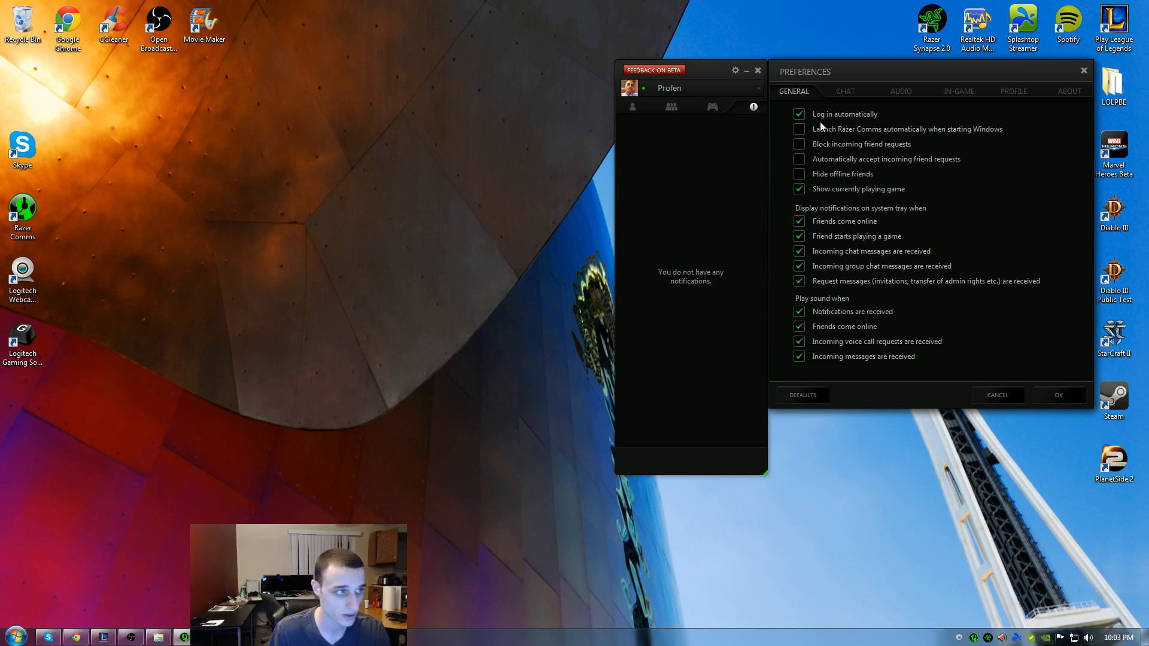
Step: Close Preferences, briefly reopen and close it, then bring up the Feedback on Beta form
left_click(1083, 71)
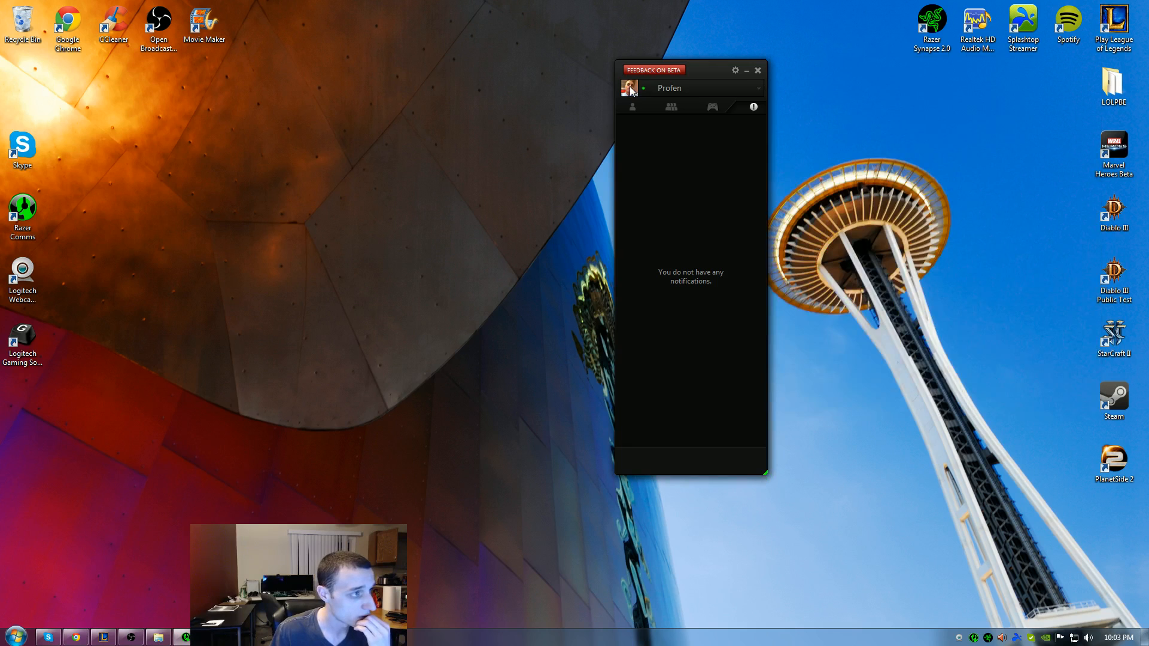
left_click(735, 71)
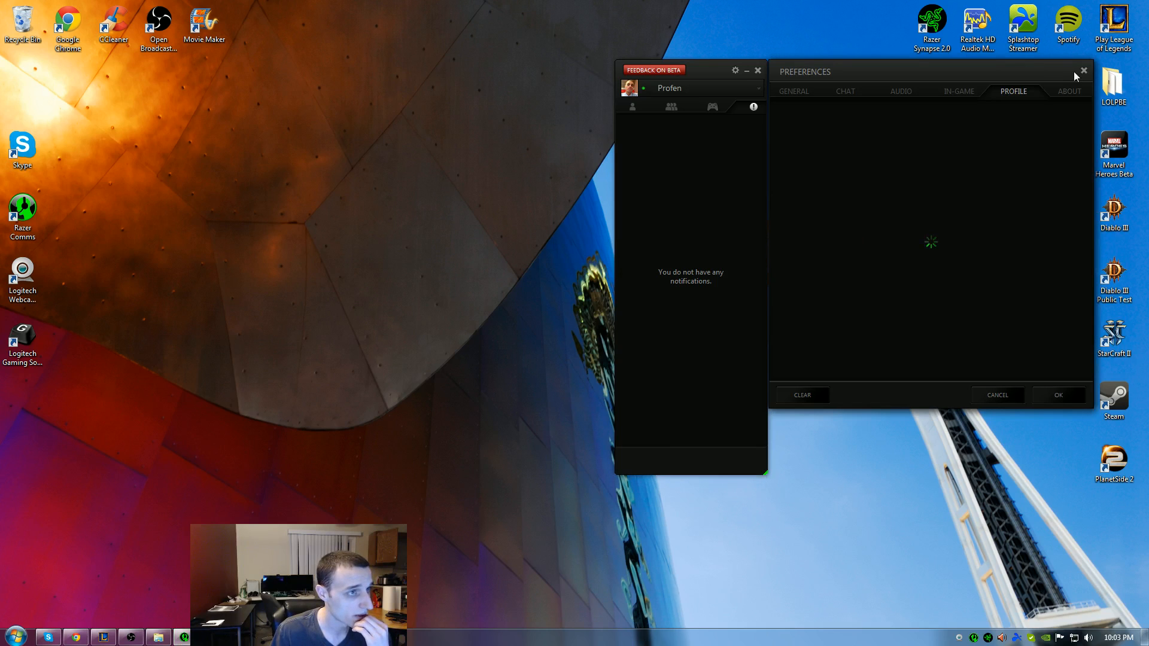
left_click(1075, 70)
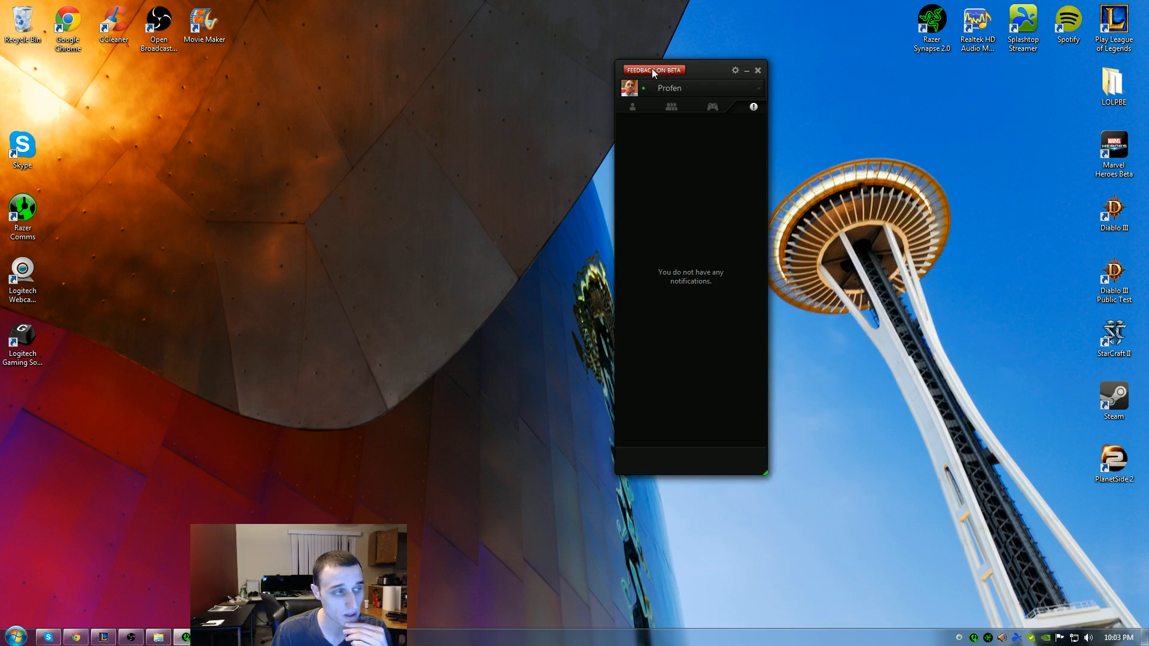
left_click(753, 106)
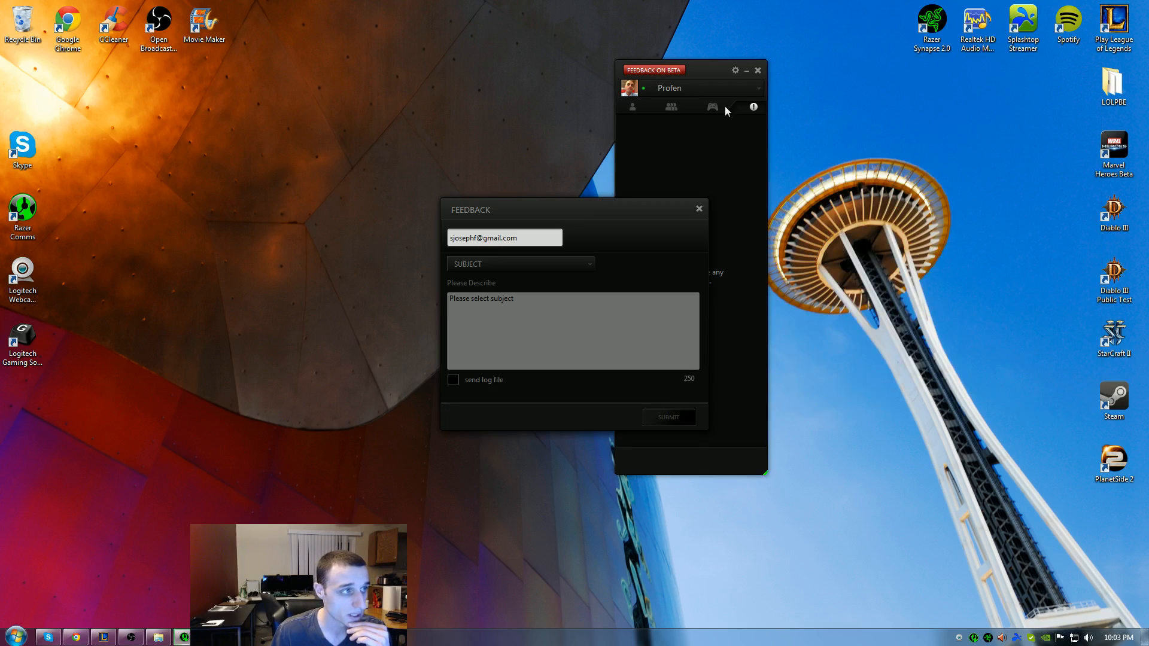
Step: Close the beta Feedback window and move the Comms window to the desktop's left side
left_click(520, 263)
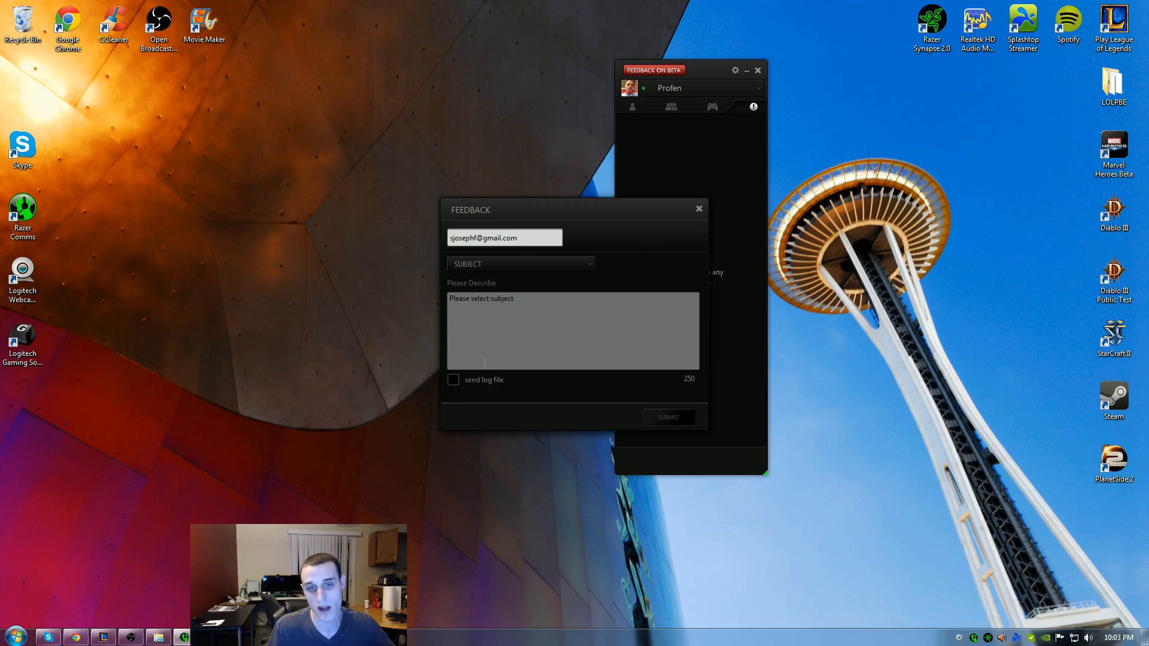
left_click(698, 209)
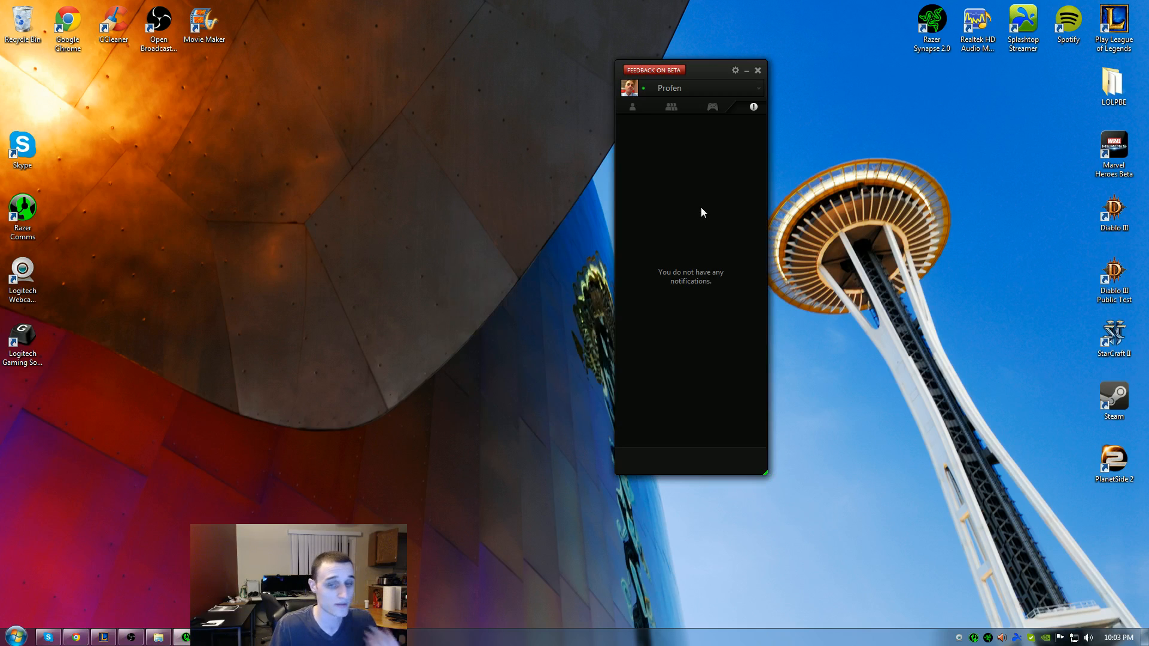
left_click_drag(652, 69, 127, 96)
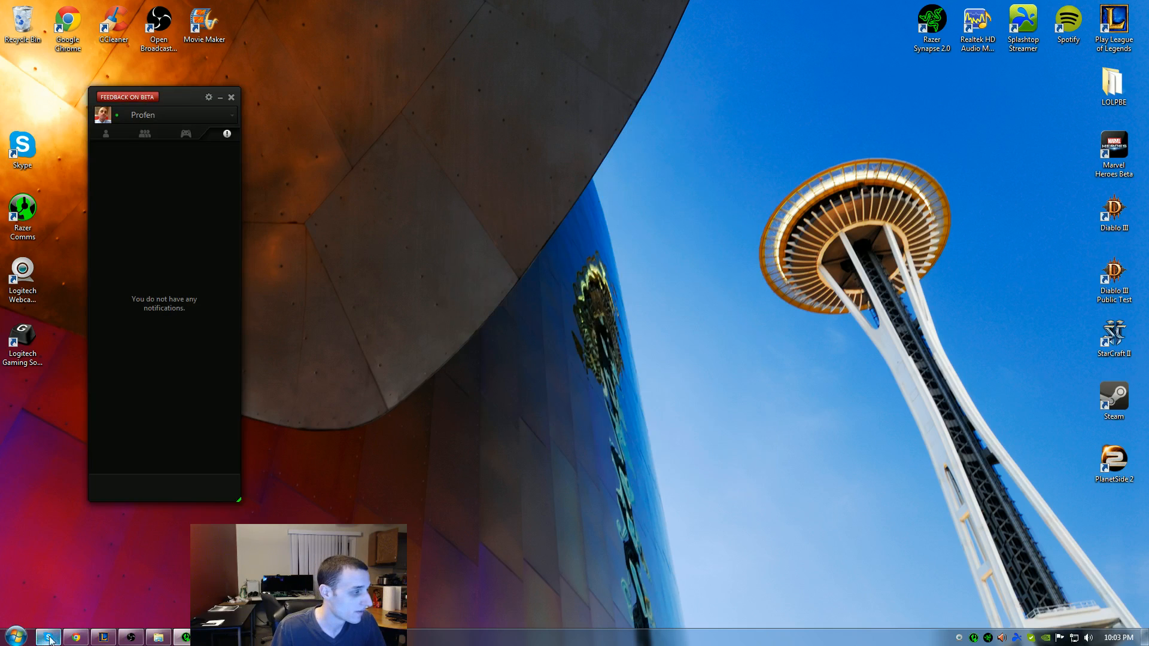
Step: Bring up Task Manager and review the Applications and Processes lists alongside Skype
left_click(48, 636)
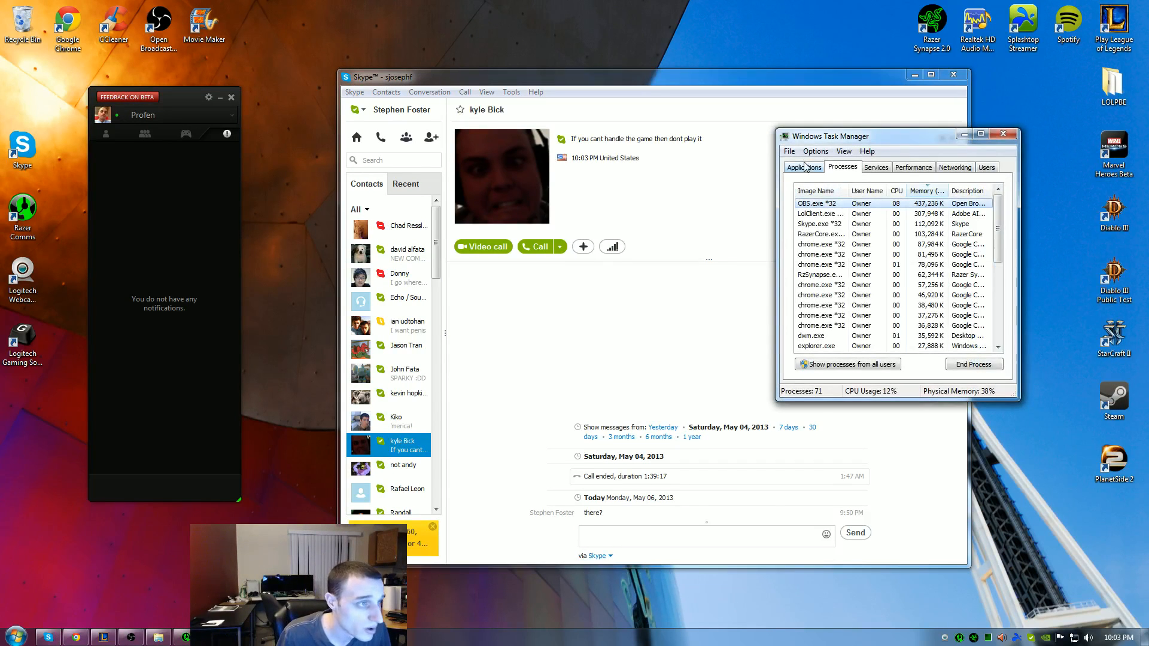
left_click(805, 166)
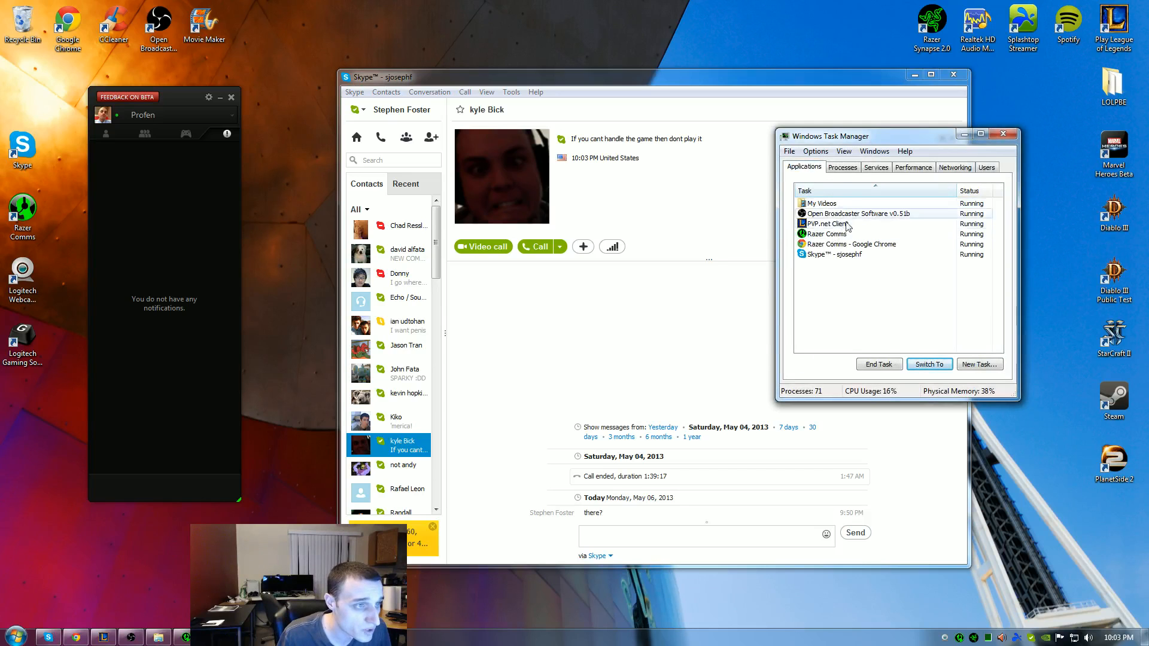
left_click(841, 167)
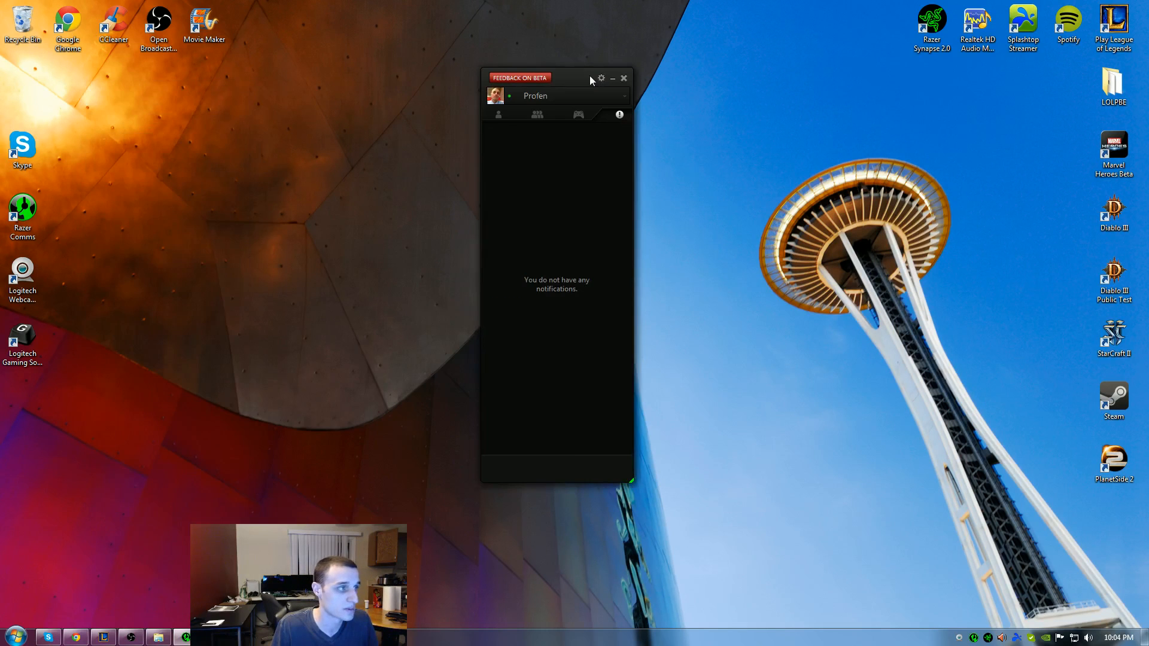
Step: View the empty Groups list, then return to the Friends list showing Luxen and xry
left_click(536, 115)
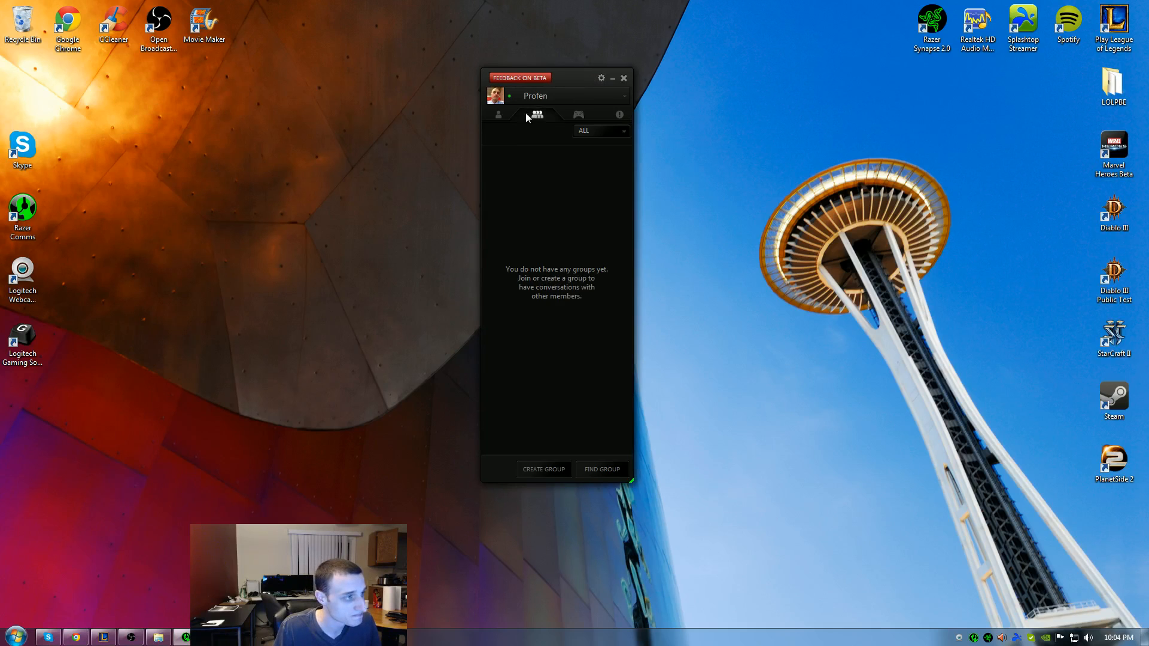
left_click(498, 115)
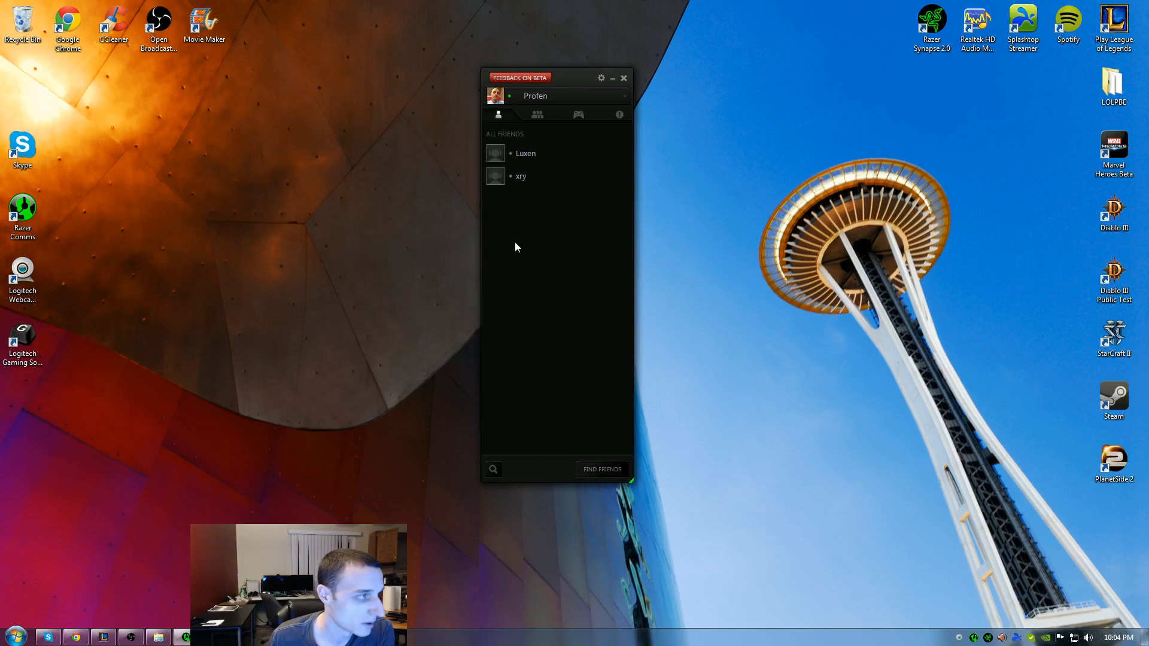
mouse_move(524, 153)
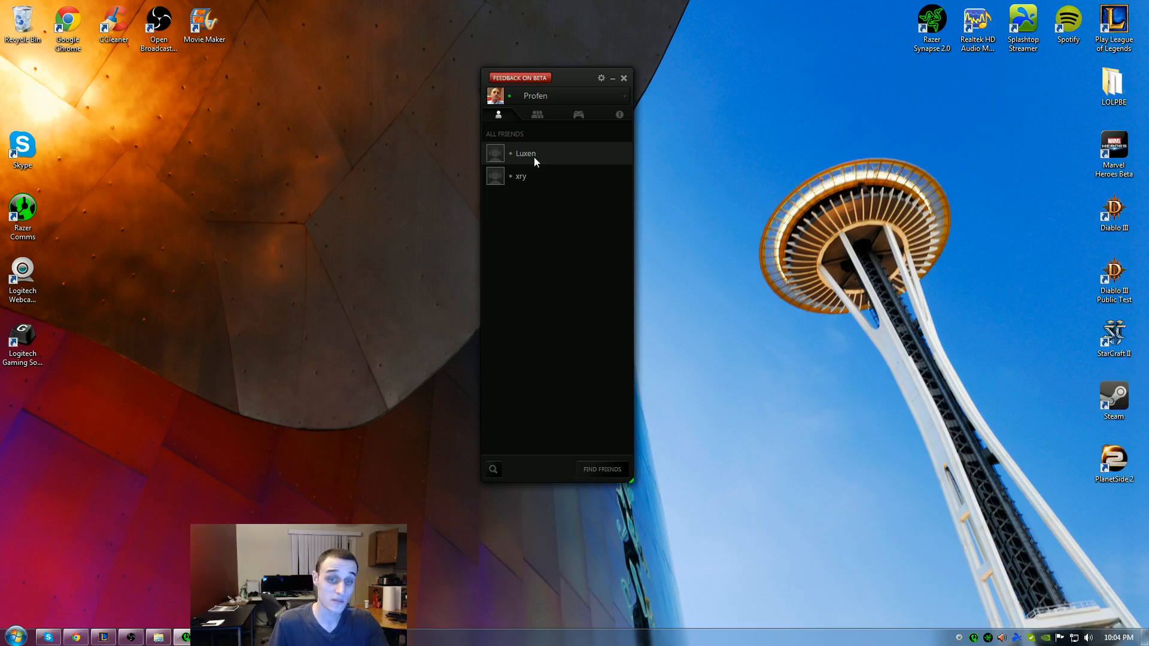
mouse_move(535, 165)
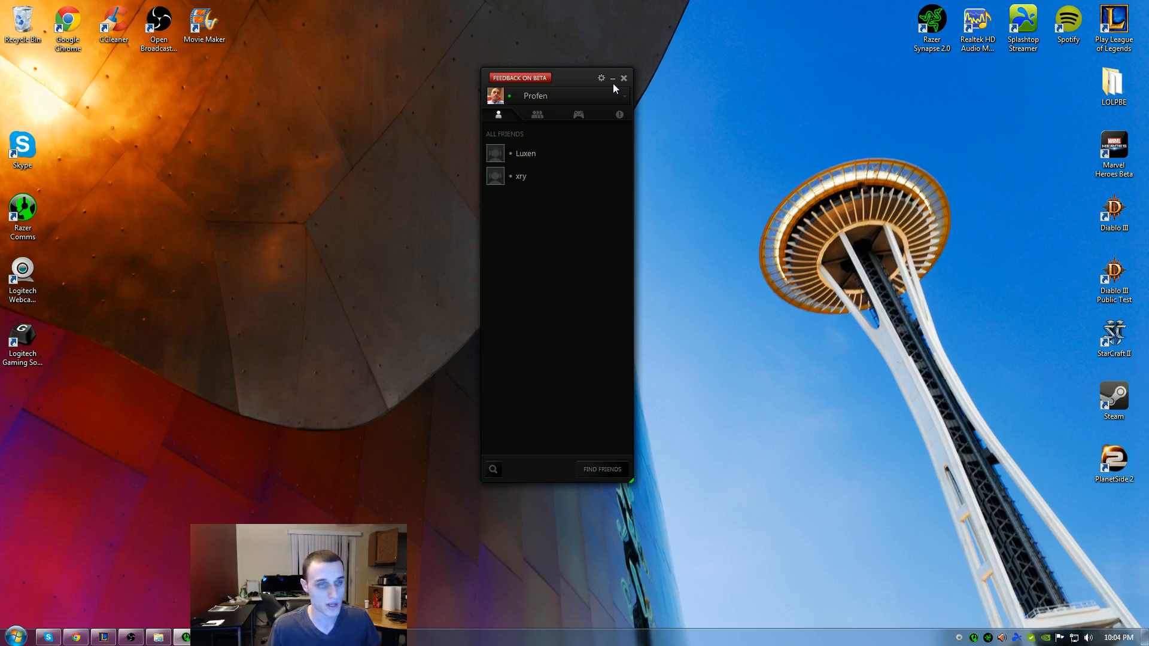
mouse_move(656, 66)
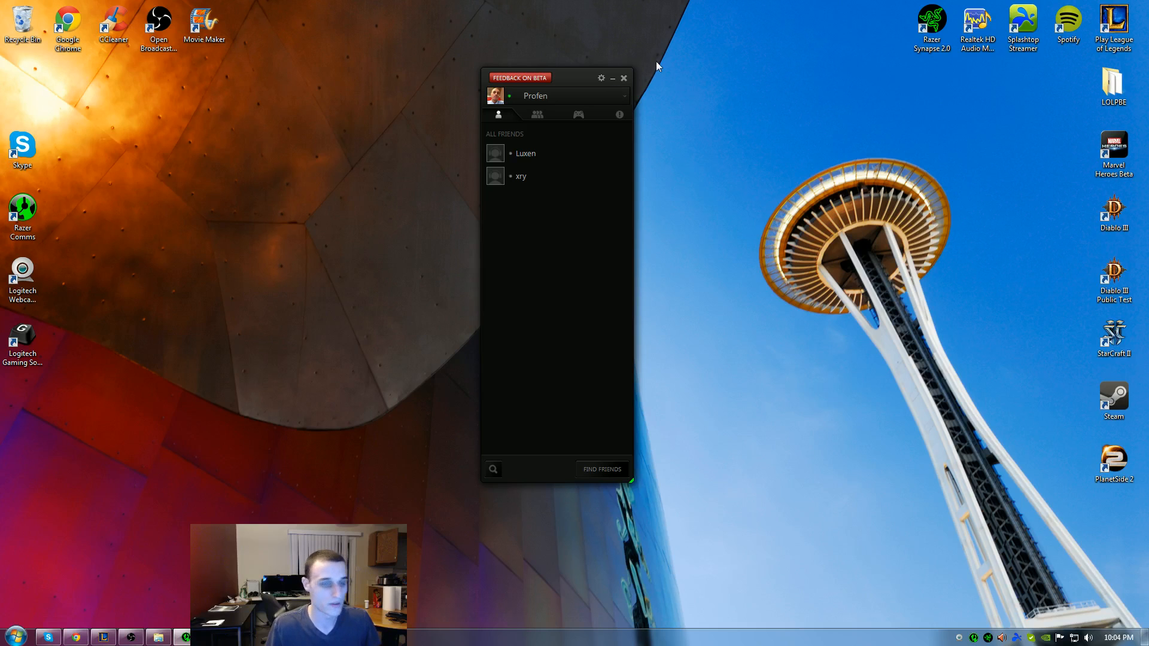